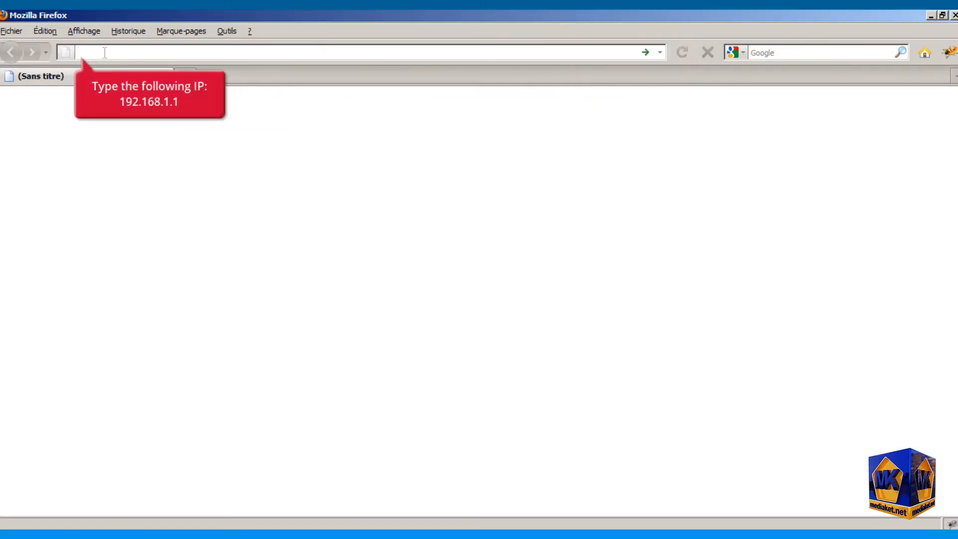
- Load the modem page at 192.168.1.1 and fill the login prompt with the admin user
{"action": "type", "text": "192.168.1."}
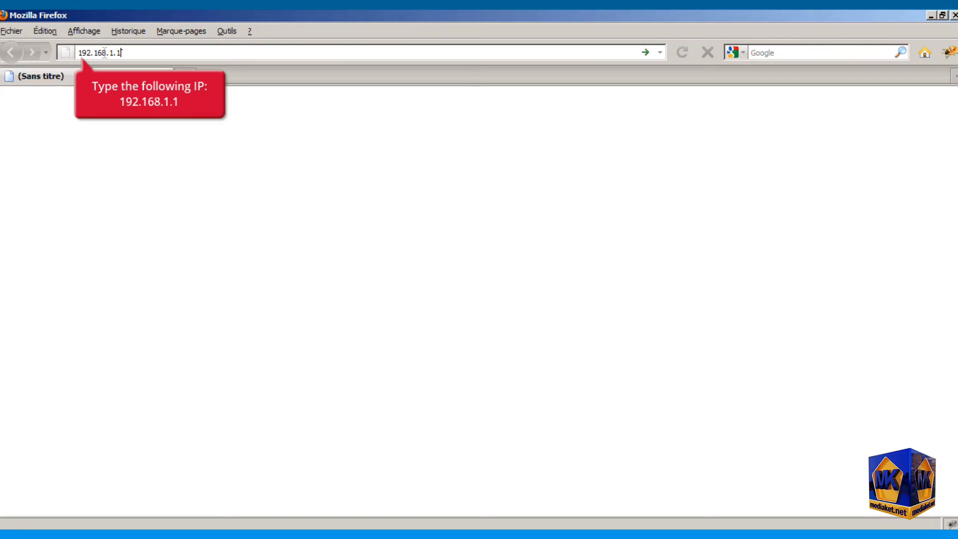
{"action": "type", "text": "192.168.1.1"}
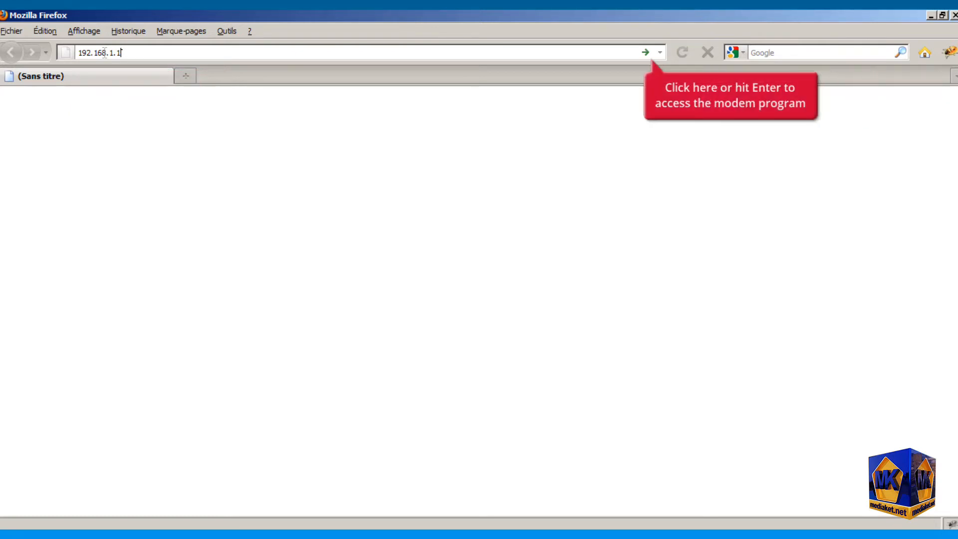
{"action": "left_click", "coordinate": [644, 53]}
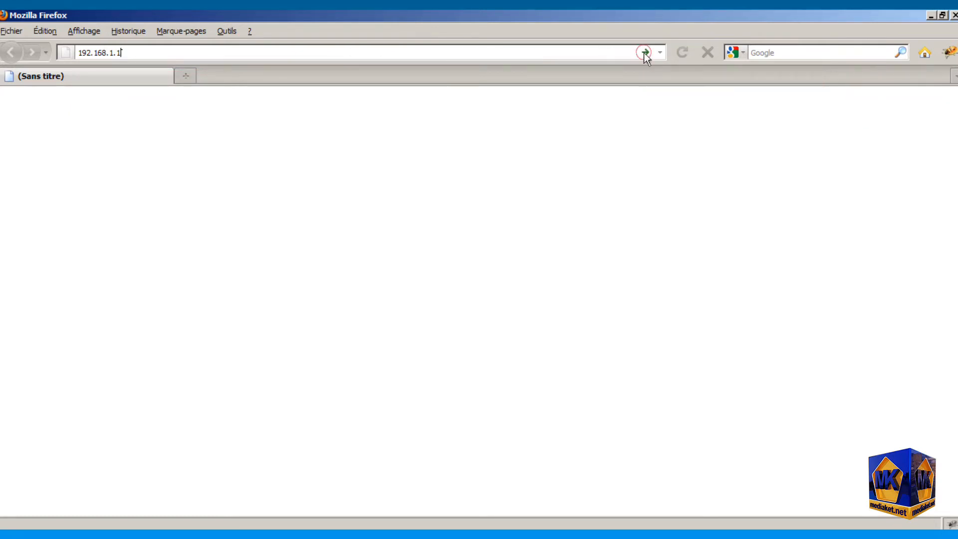
{"action": "left_click", "coordinate": [644, 53]}
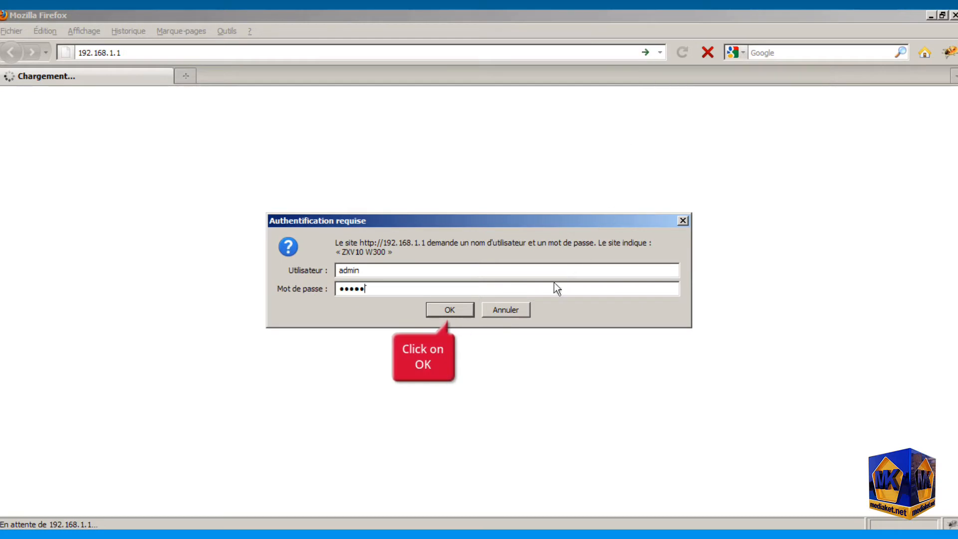
- Submit the admin login and go to the Interface Setup internet page
{"action": "left_click", "coordinate": [450, 310]}
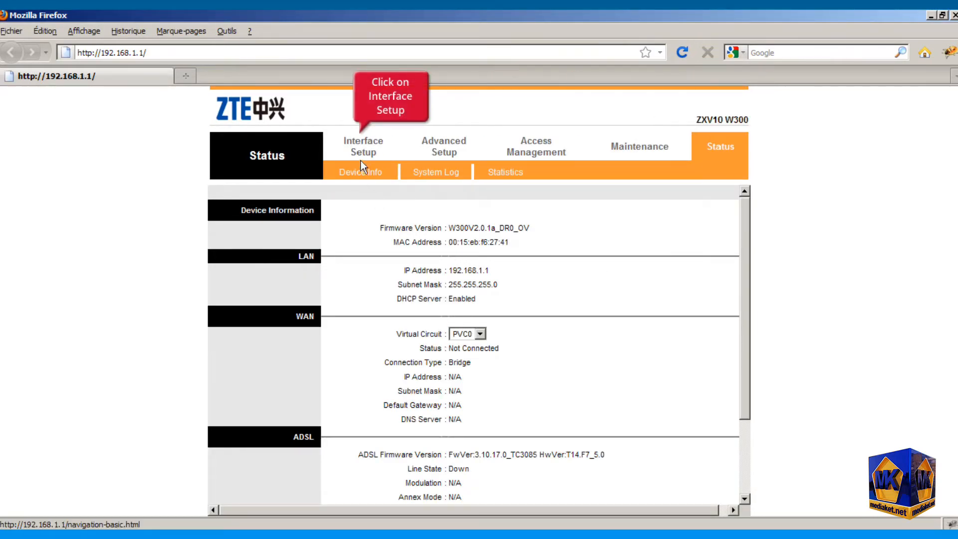
{"action": "left_click", "coordinate": [363, 146]}
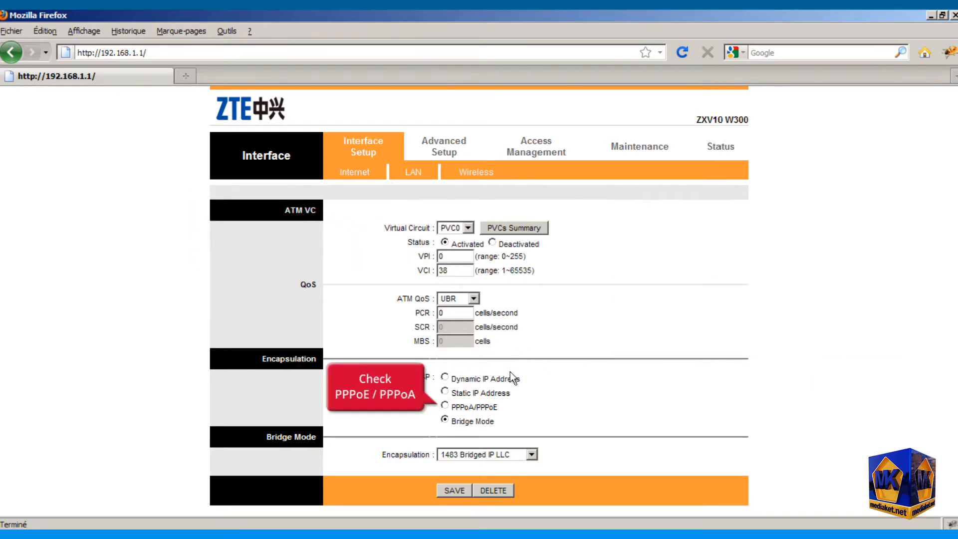
- Select PPPoA/PPPoE encapsulation, enter the mediaket username and password, and save
{"action": "left_click", "coordinate": [445, 408]}
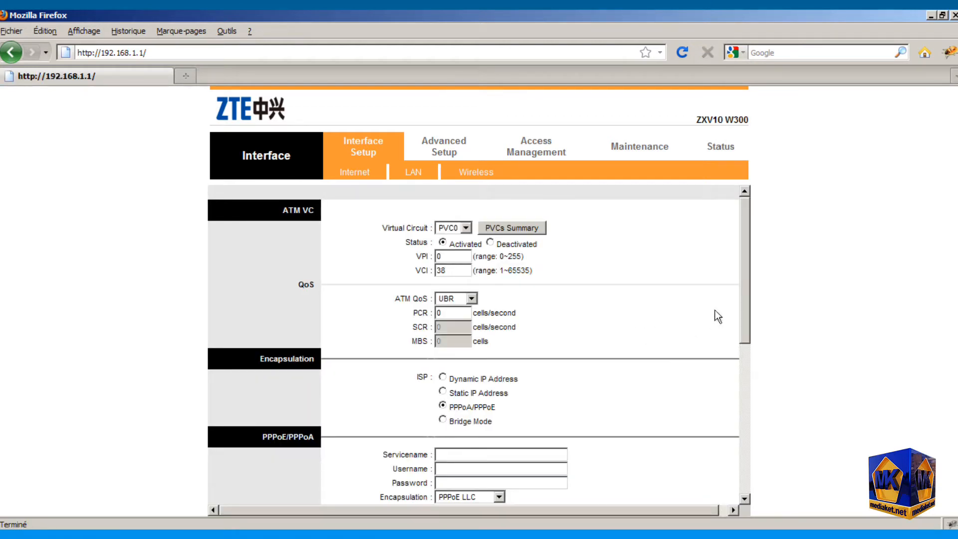
{"action": "scroll", "scroll_direction": "down", "scroll_amount": 3}
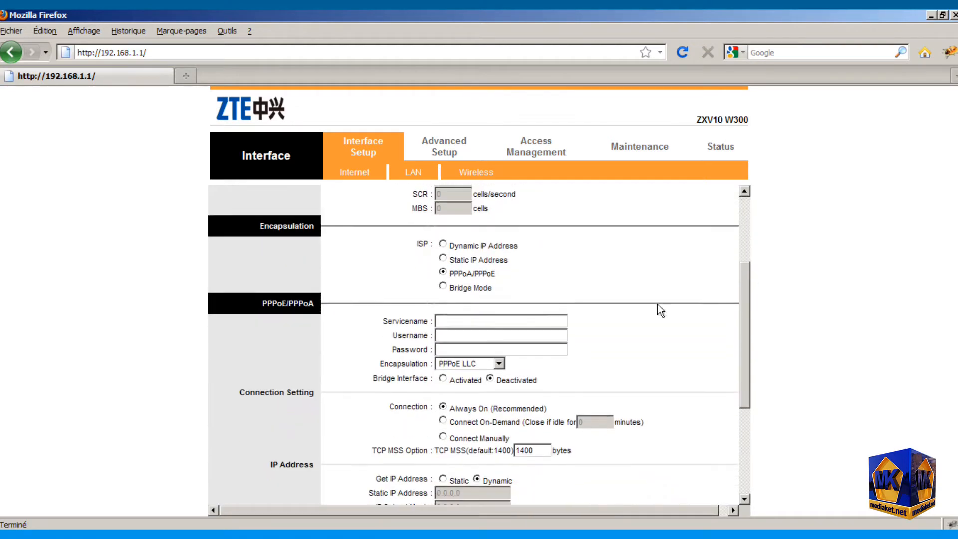
{"action": "scroll", "scroll_direction": "down", "scroll_amount": 3}
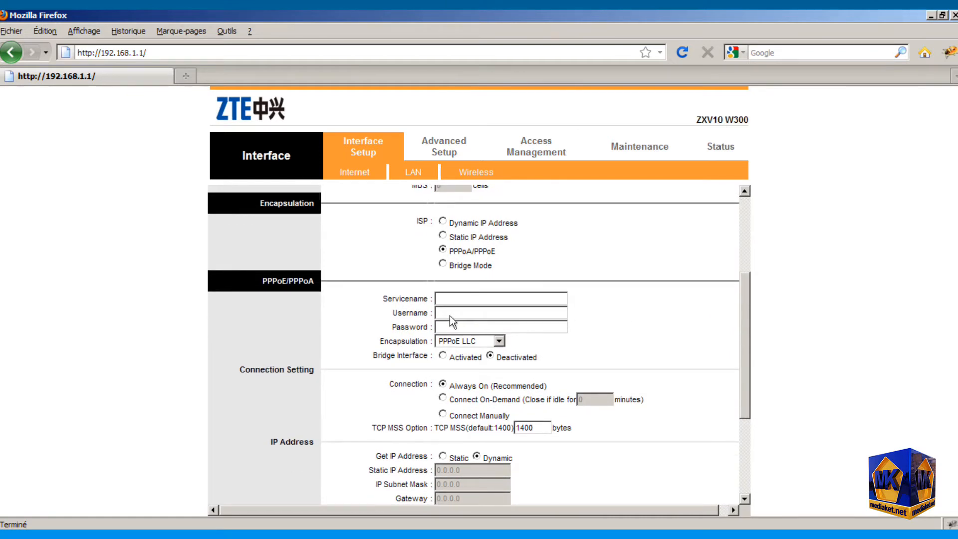
{"action": "left_click", "coordinate": [501, 313]}
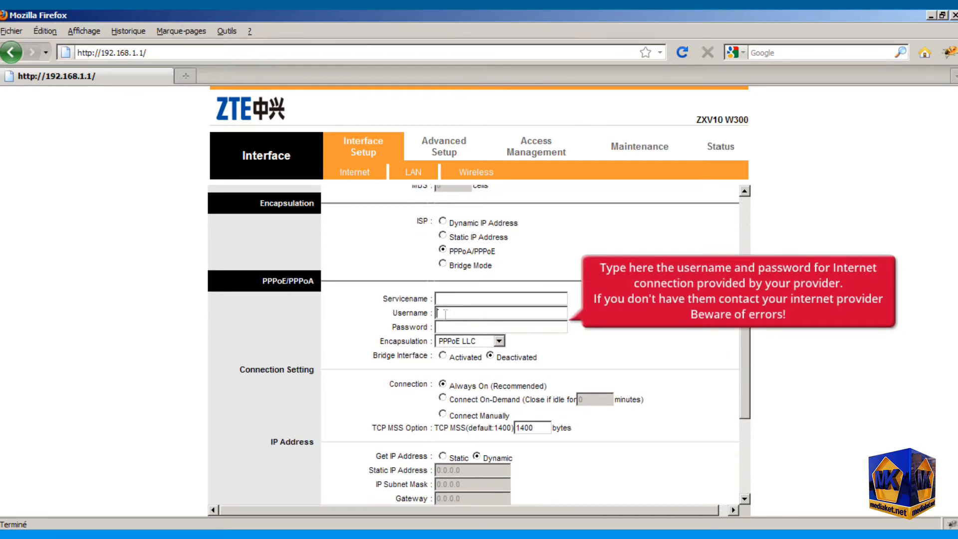
{"action": "type", "text": "mediaket"}
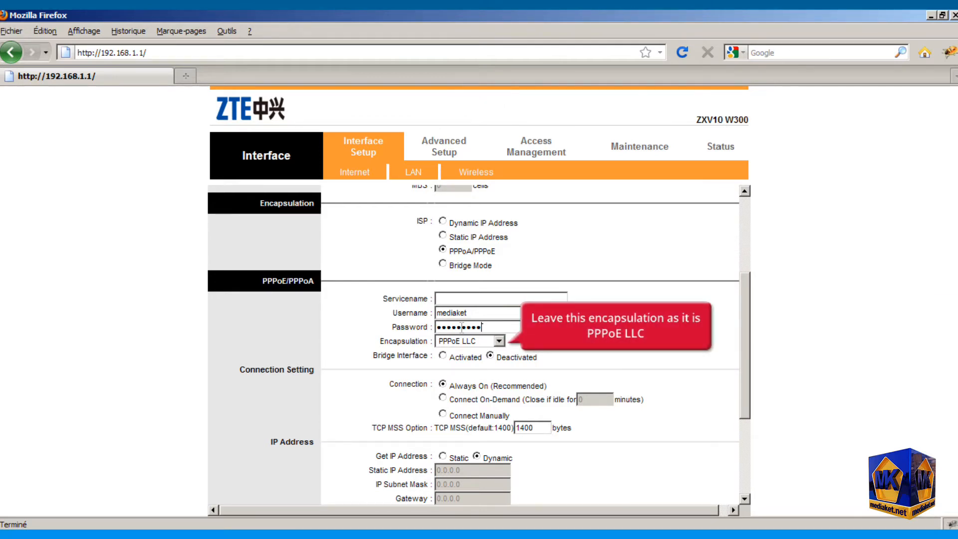
{"action": "scroll", "scroll_direction": "down", "scroll_amount": 3}
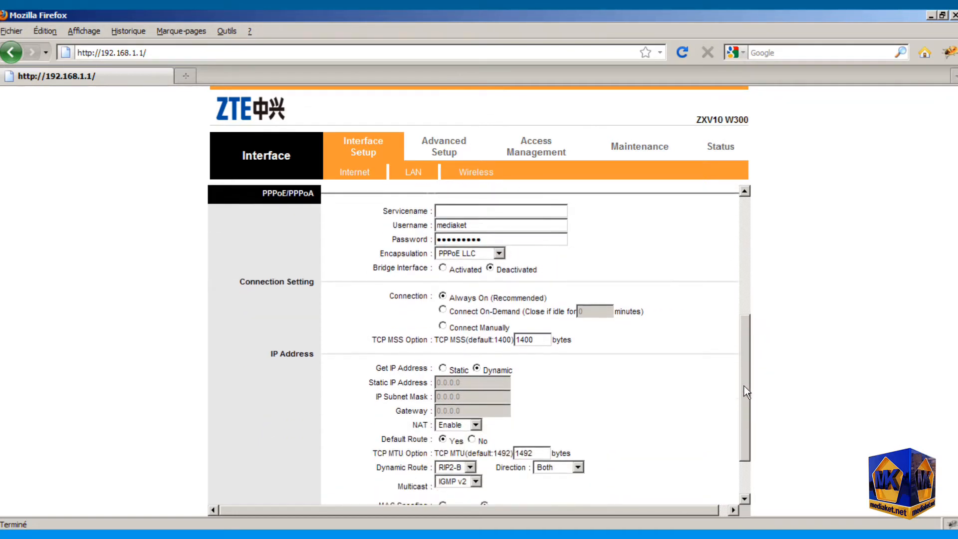
{"action": "scroll", "scroll_direction": "down", "scroll_amount": 3}
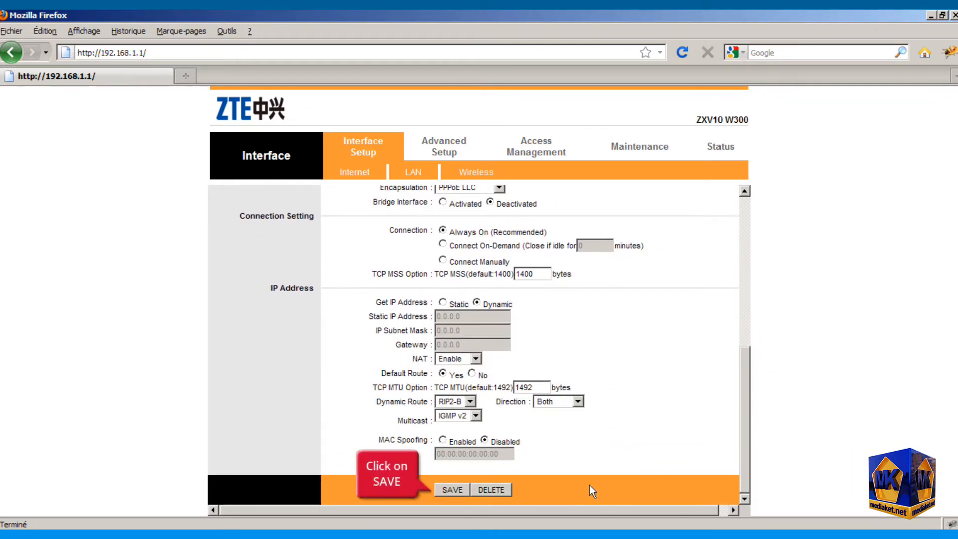
{"action": "left_click", "coordinate": [451, 490]}
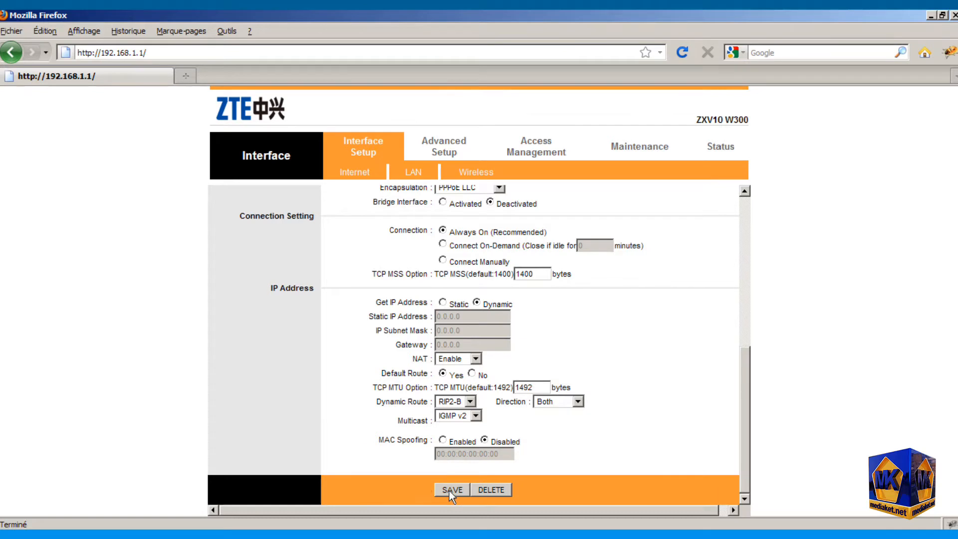
{"action": "left_click", "coordinate": [452, 489]}
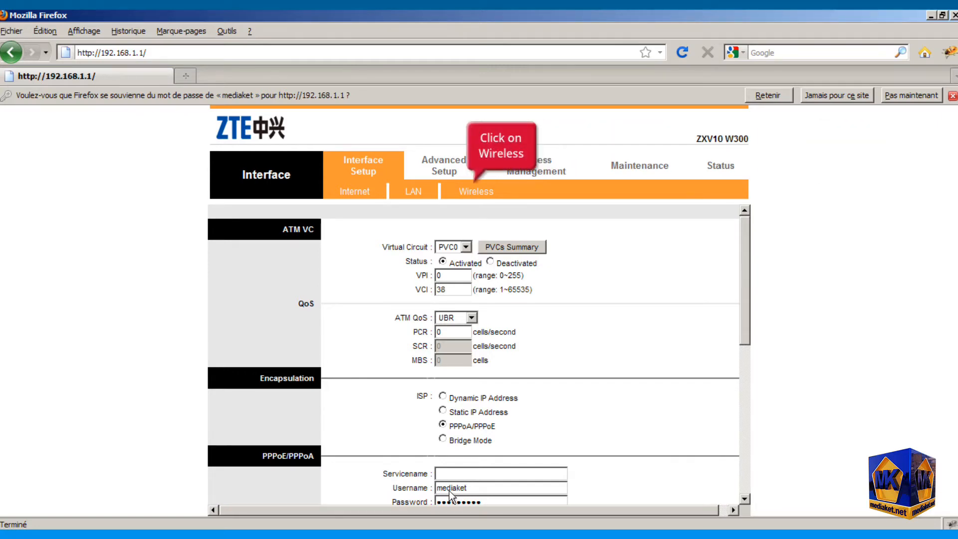
- On the Wireless page, set channel region ALGERIA and transmit power High
{"action": "left_click", "coordinate": [477, 191]}
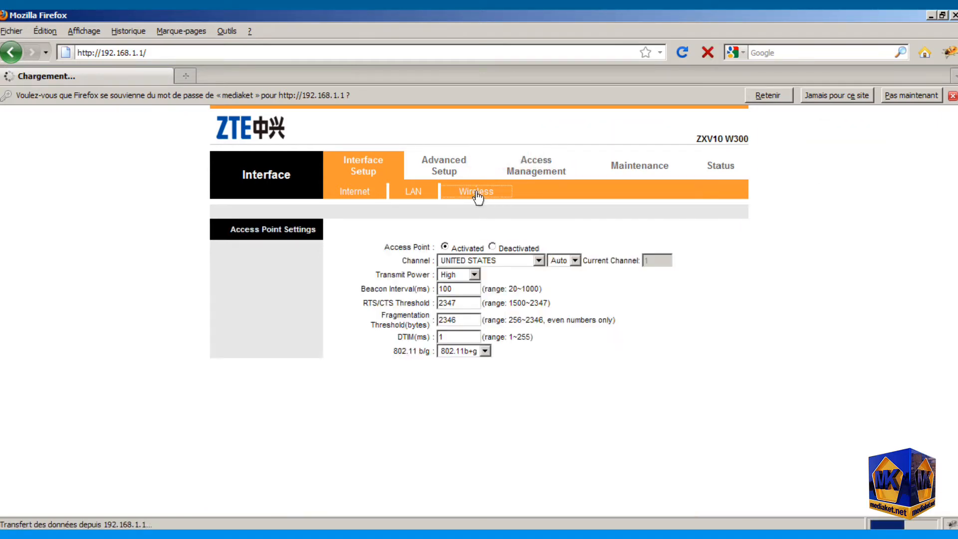
{"action": "left_click", "coordinate": [477, 191]}
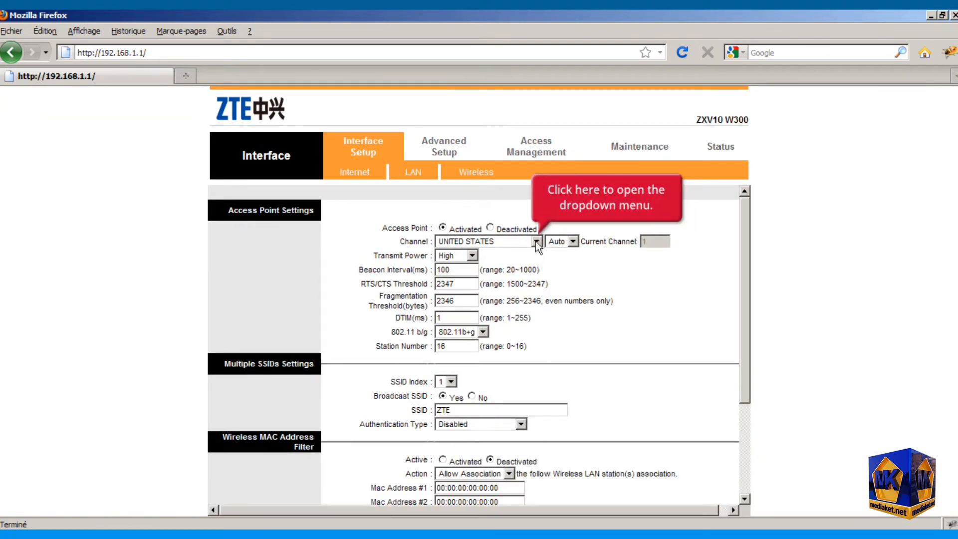
{"action": "left_click", "coordinate": [537, 242]}
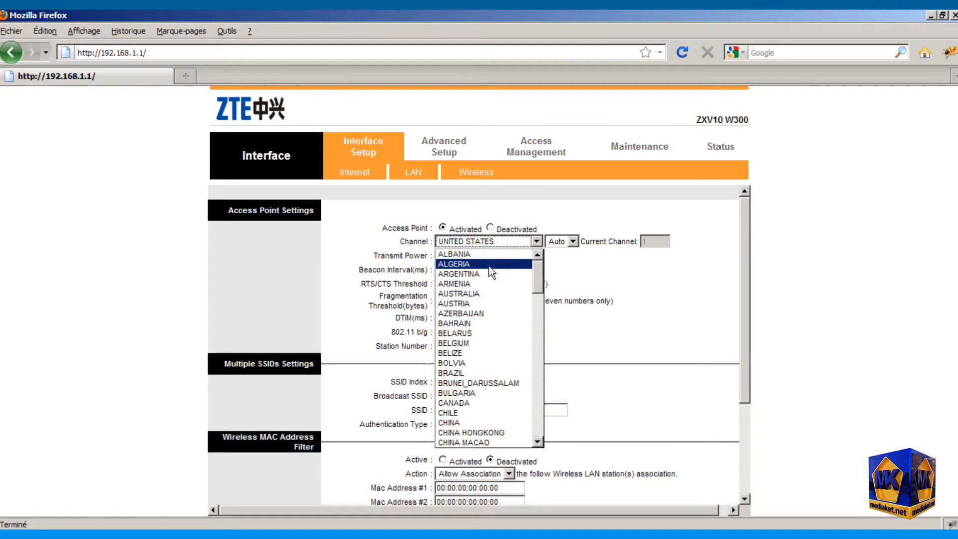
{"action": "left_click", "coordinate": [457, 264]}
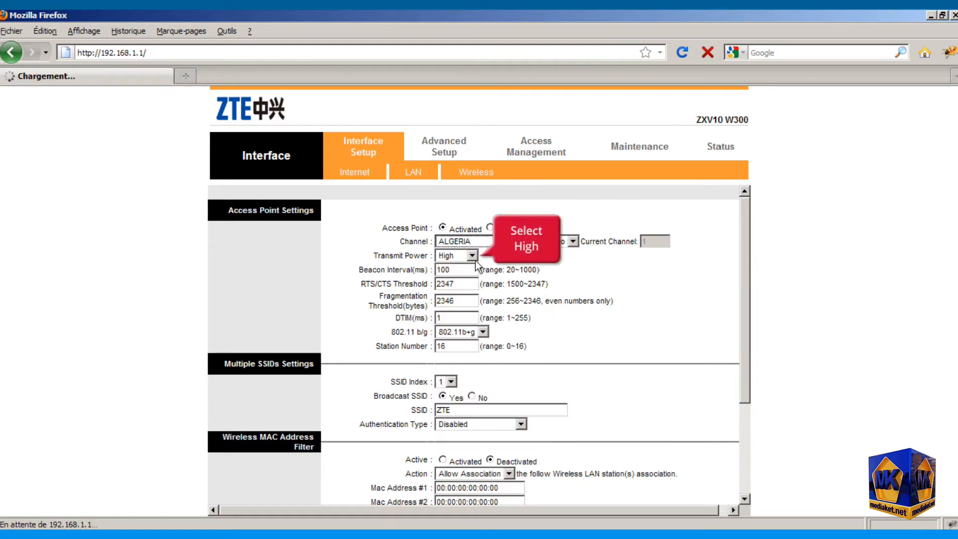
{"action": "left_click", "coordinate": [458, 255]}
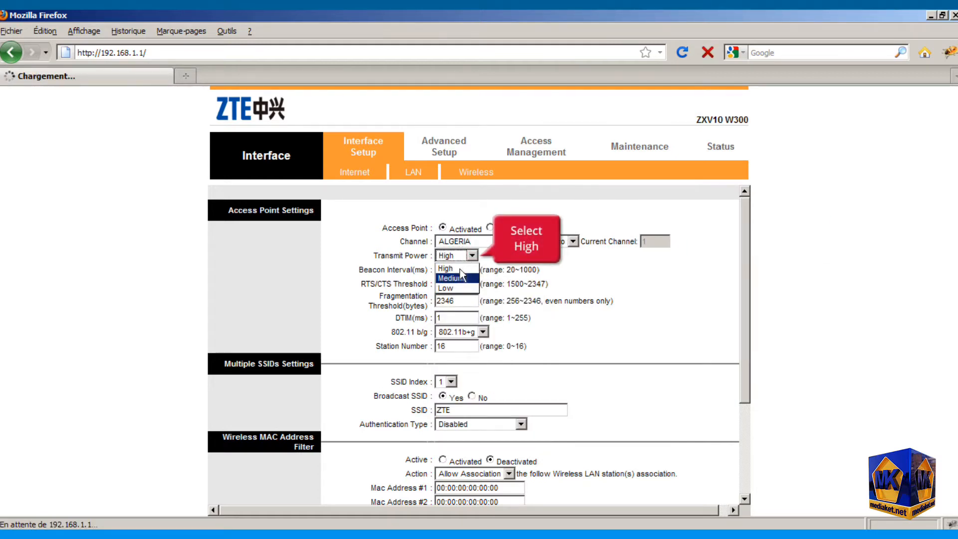
{"action": "left_click", "coordinate": [446, 269]}
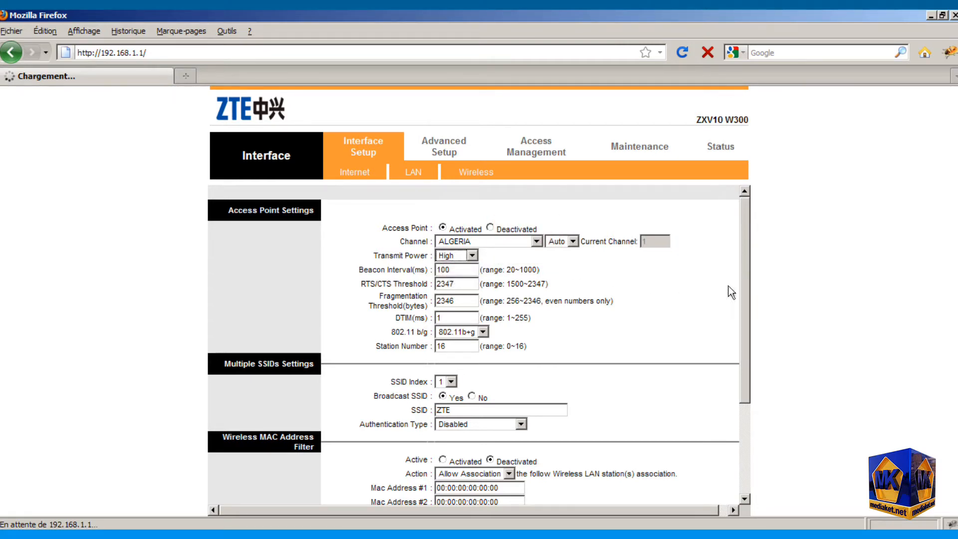
{"action": "scroll", "scroll_direction": "down", "scroll_amount": 3}
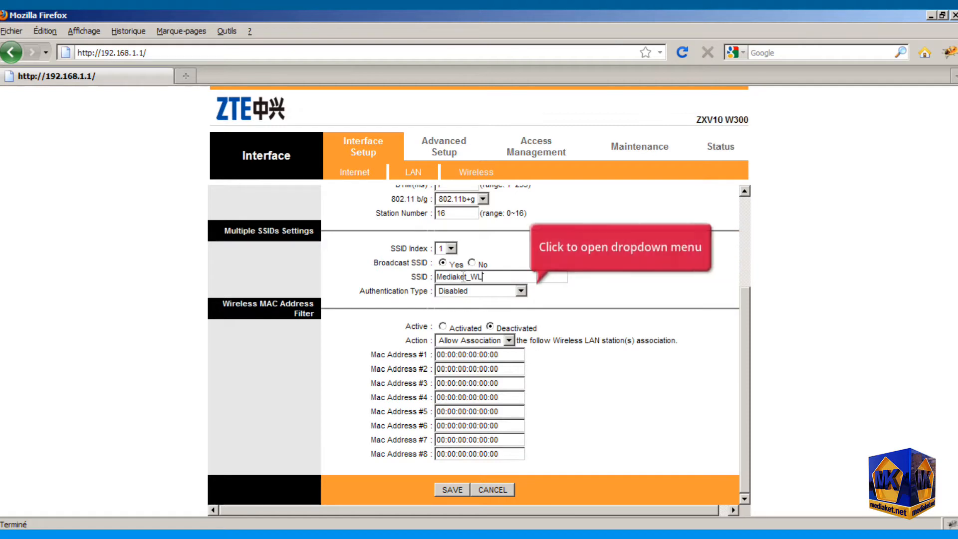
{"action": "left_click", "coordinate": [521, 290]}
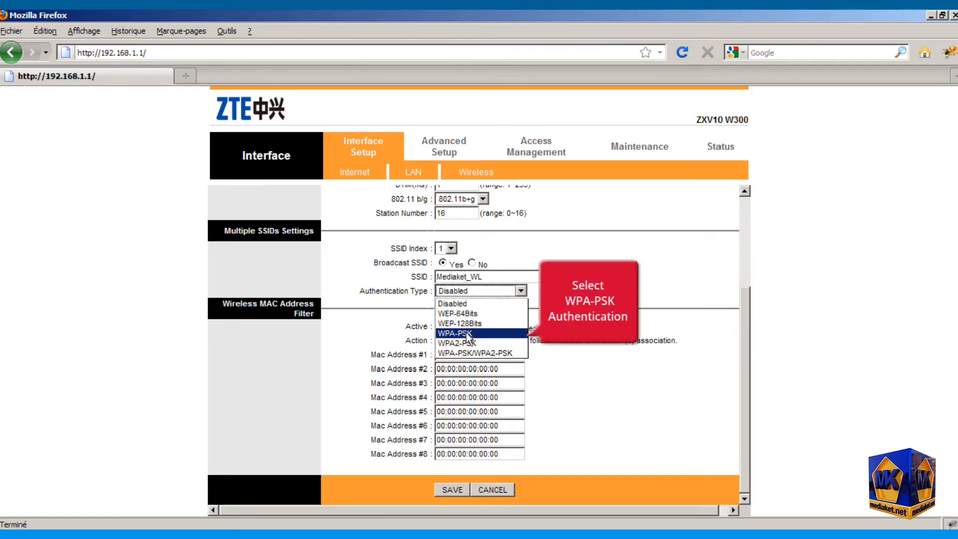
{"action": "left_click", "coordinate": [453, 333]}
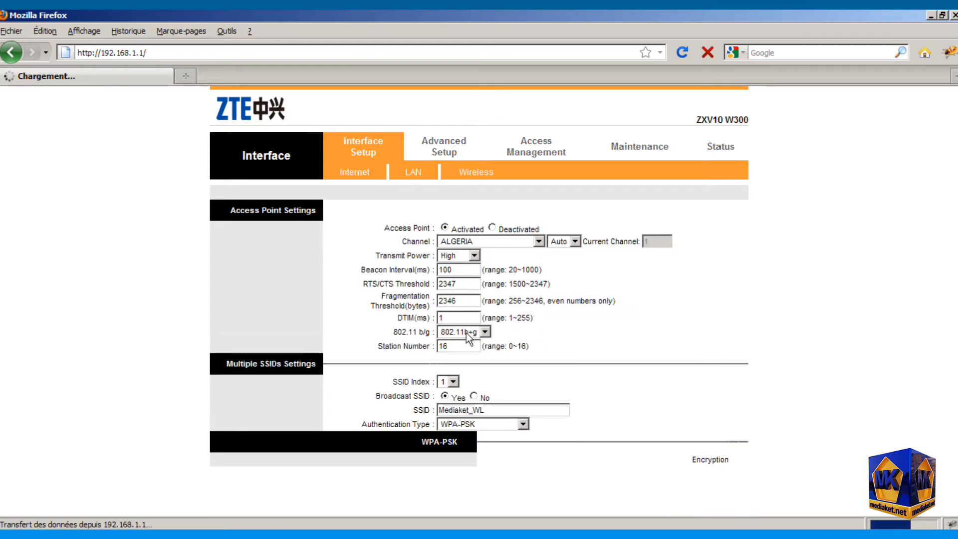
{"action": "scroll", "scroll_direction": "down", "scroll_amount": 3}
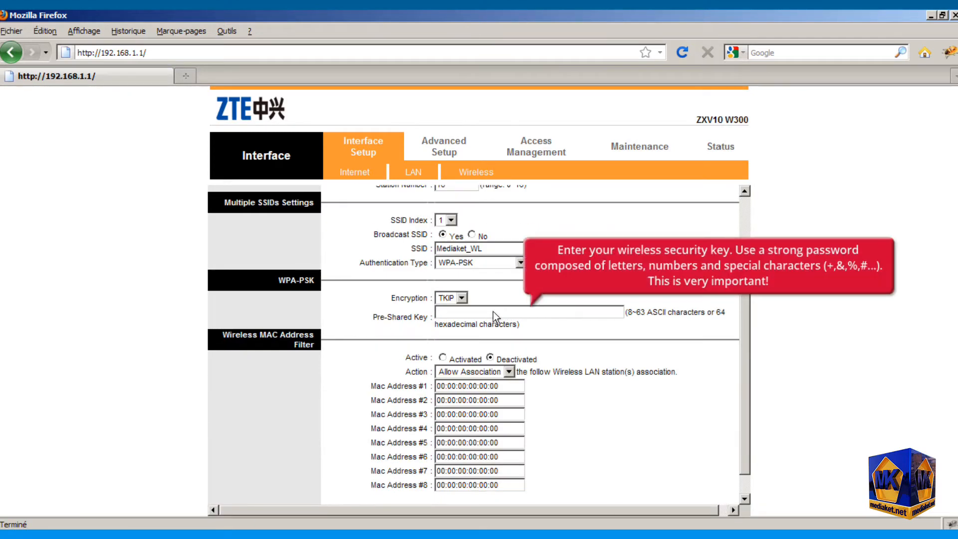
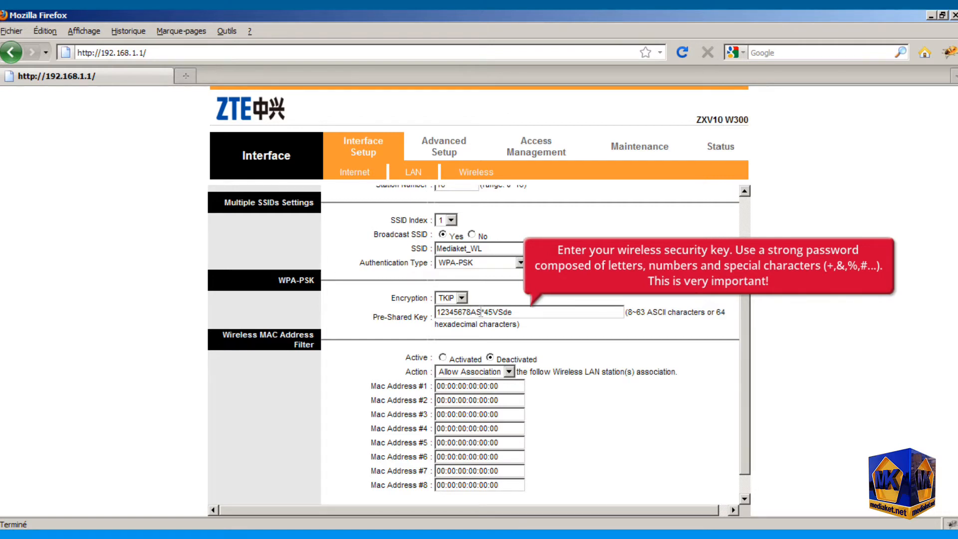
{"action": "mouse_move", "coordinate": [722, 330]}
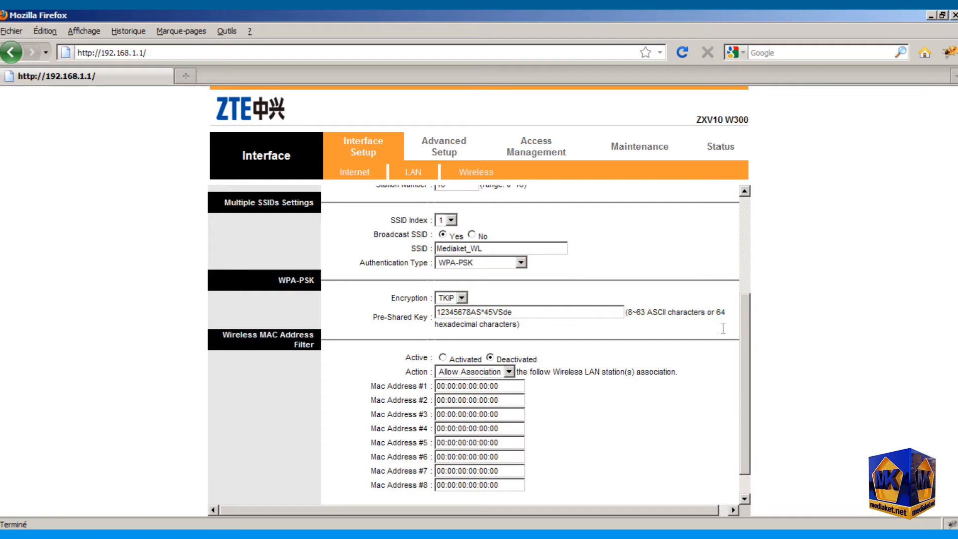
{"action": "scroll", "scroll_direction": "down", "scroll_amount": 3}
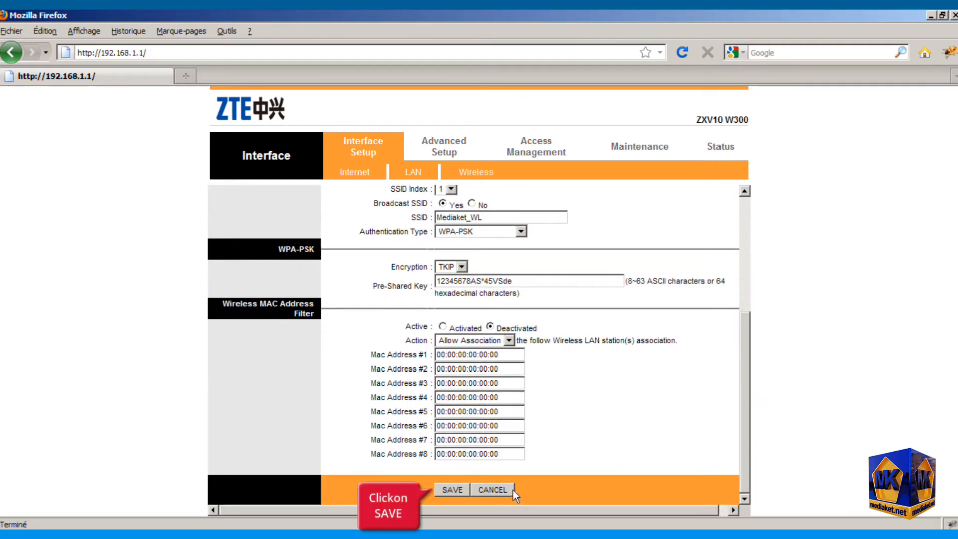
{"action": "left_click", "coordinate": [452, 489]}
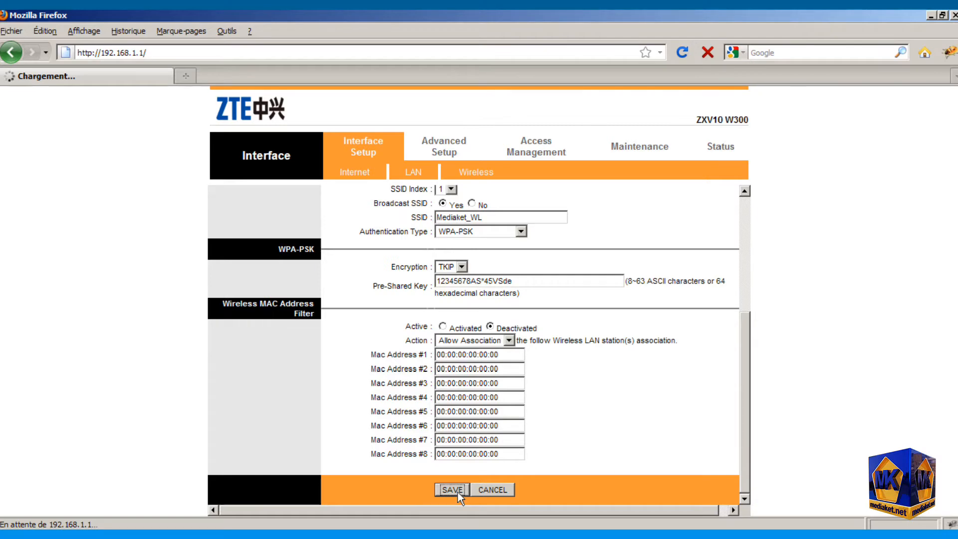
{"action": "left_click", "coordinate": [451, 489]}
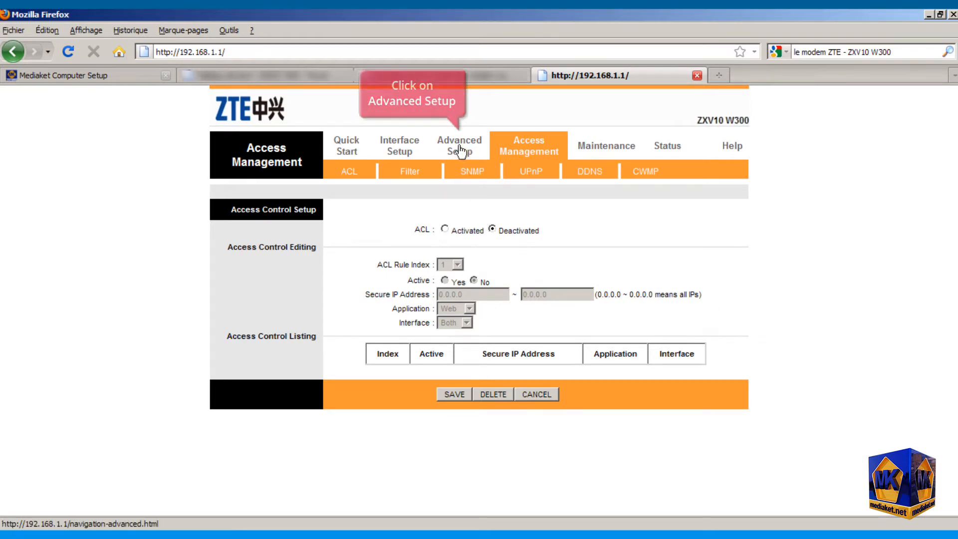
- Go to Advanced Setup, NAT, and its Virtual Server page
{"action": "left_click", "coordinate": [459, 146]}
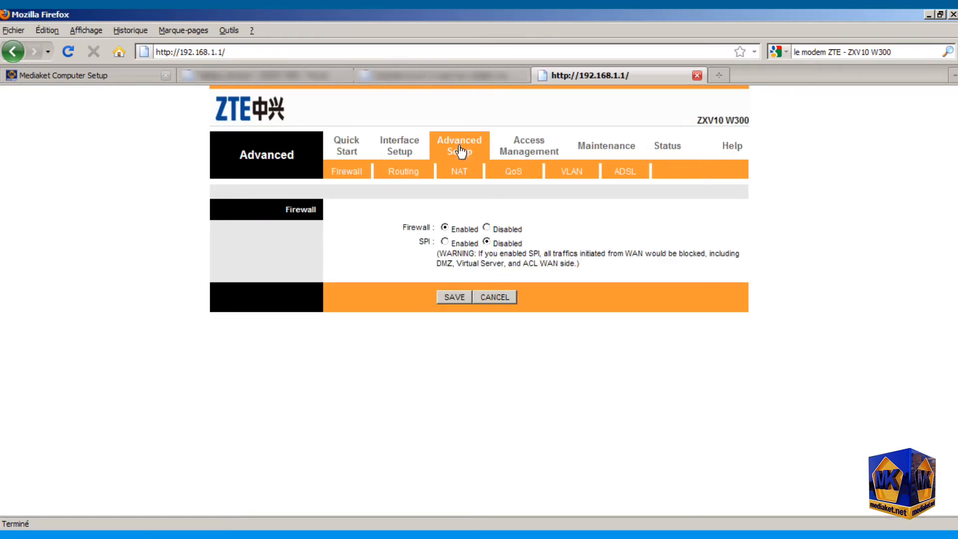
{"action": "left_click", "coordinate": [459, 171]}
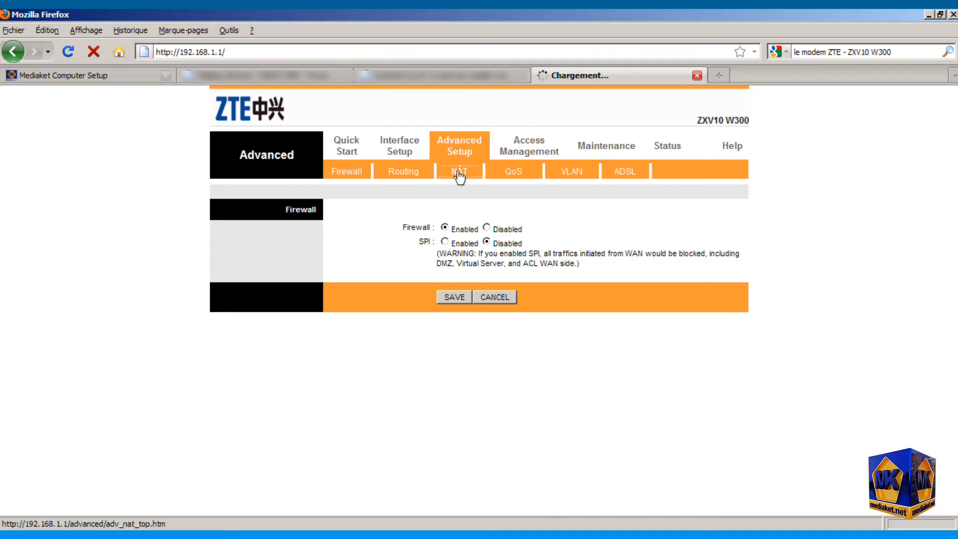
{"action": "left_click", "coordinate": [459, 171]}
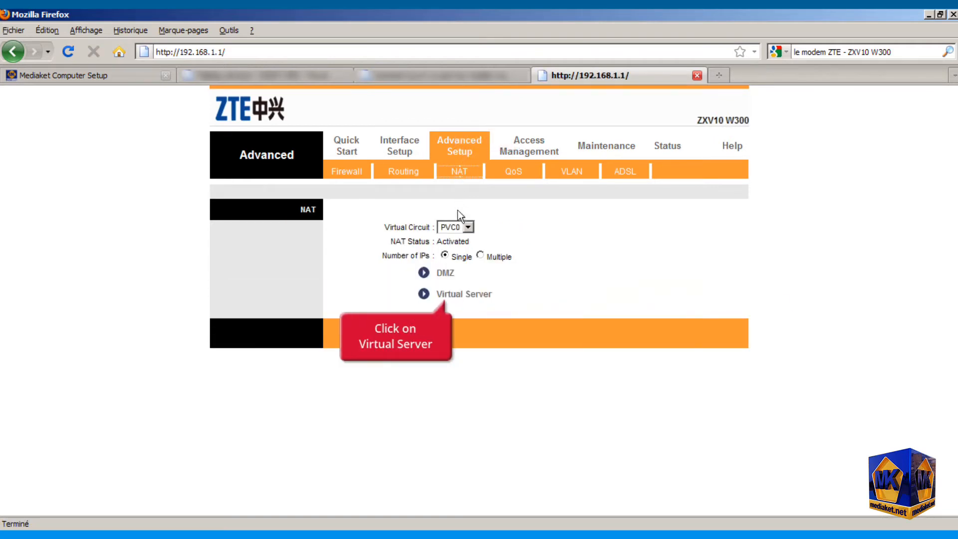
{"action": "left_click", "coordinate": [464, 294]}
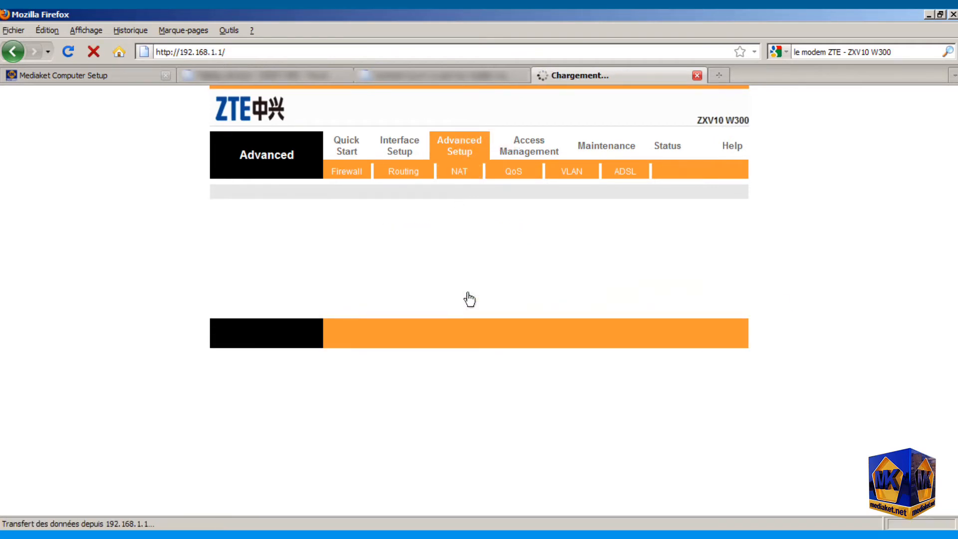
{"action": "left_click", "coordinate": [459, 171]}
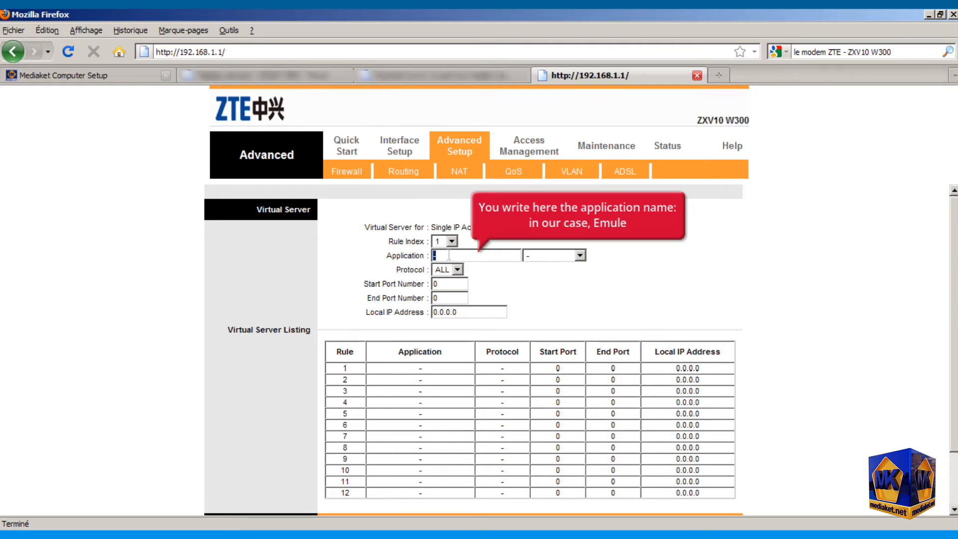
- Save virtual server rule 1: emule, ports 7620-7620, local IP 192.168.1.2
{"action": "type", "text": "emule"}
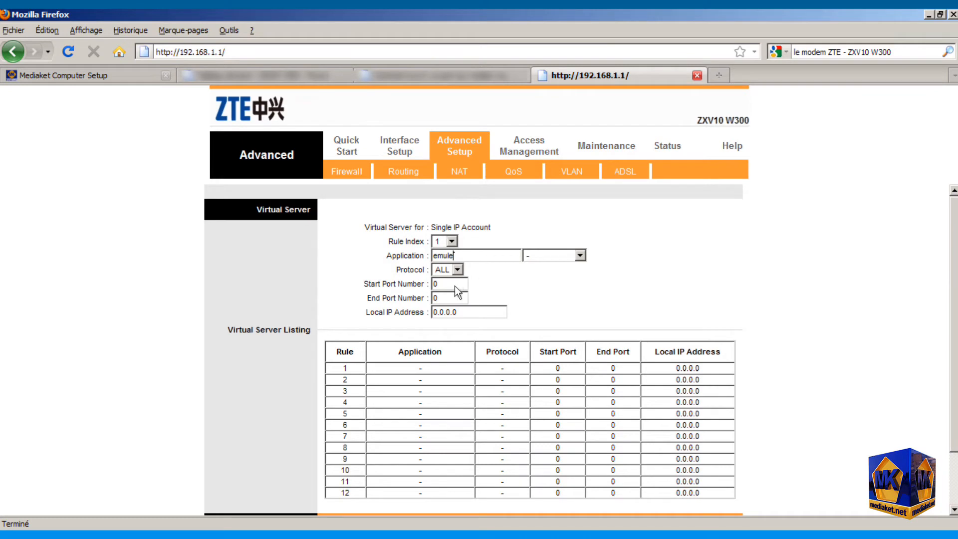
{"action": "type", "text": "7"}
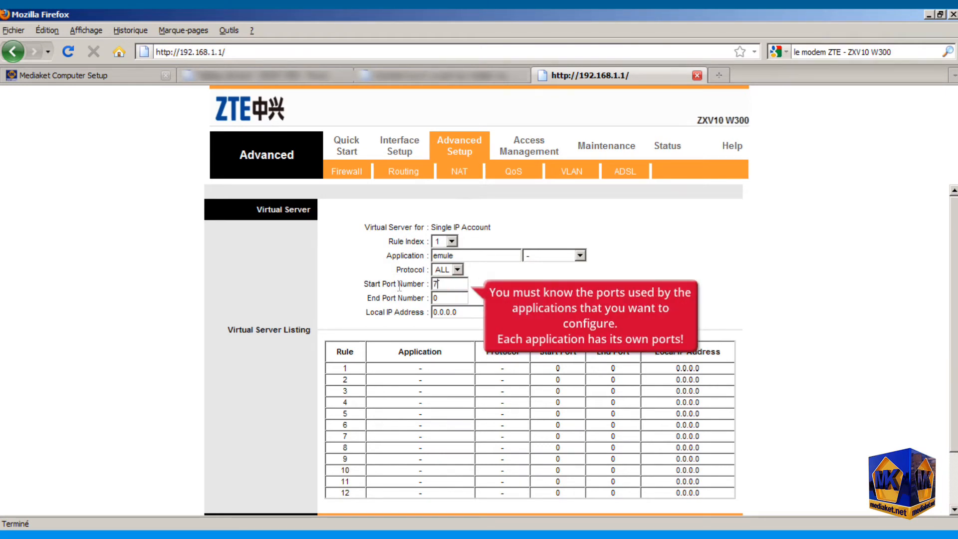
{"action": "type", "text": "620"}
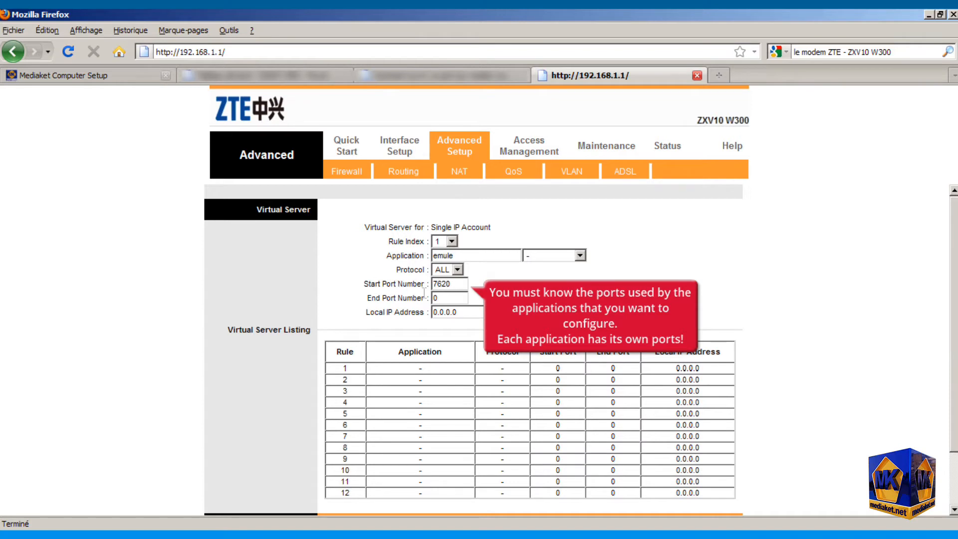
{"action": "type", "text": "7620"}
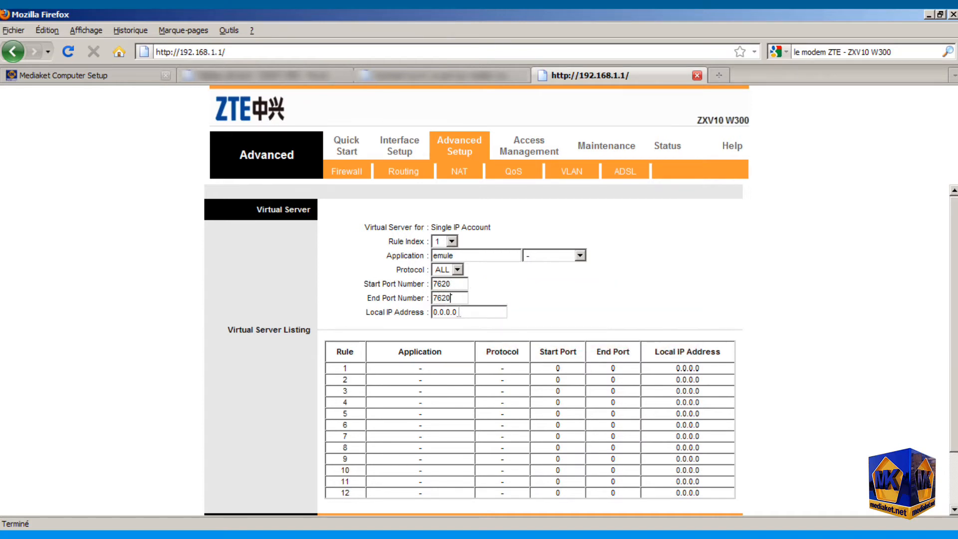
{"action": "left_click", "coordinate": [449, 313]}
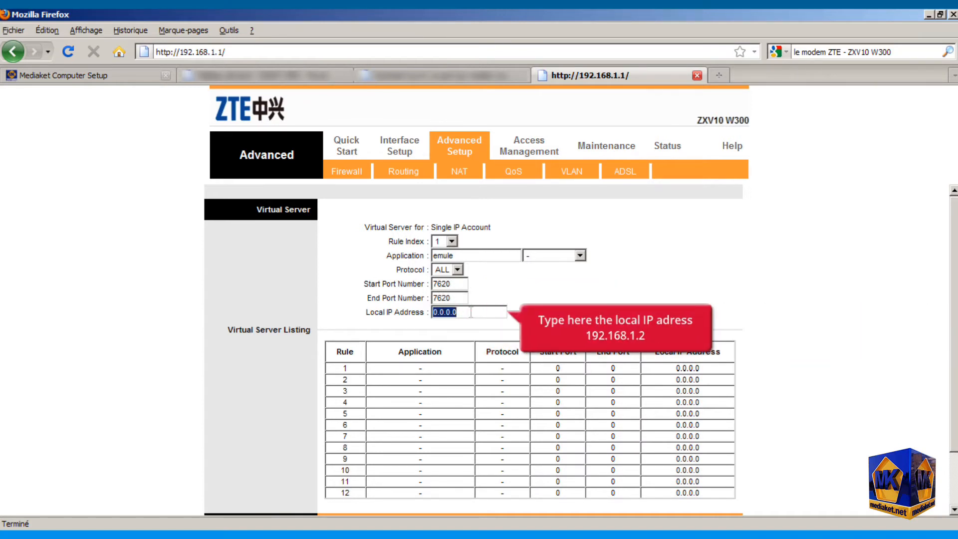
{"action": "type", "text": "192"}
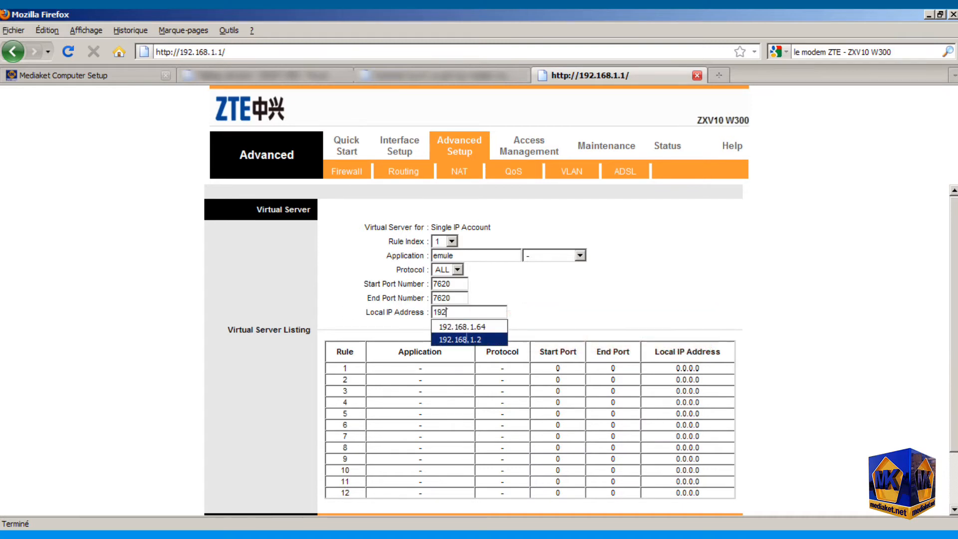
{"action": "left_click", "coordinate": [453, 339]}
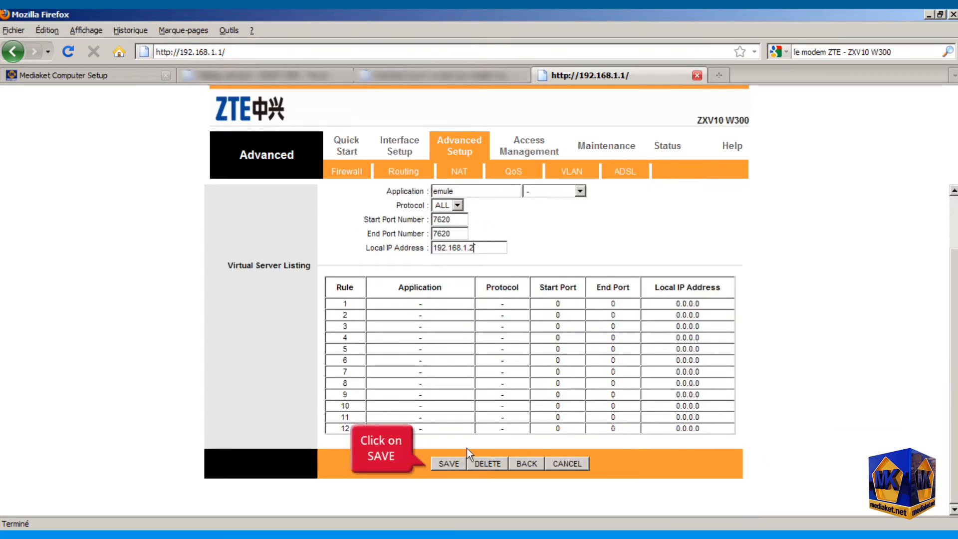
{"action": "left_click", "coordinate": [448, 463]}
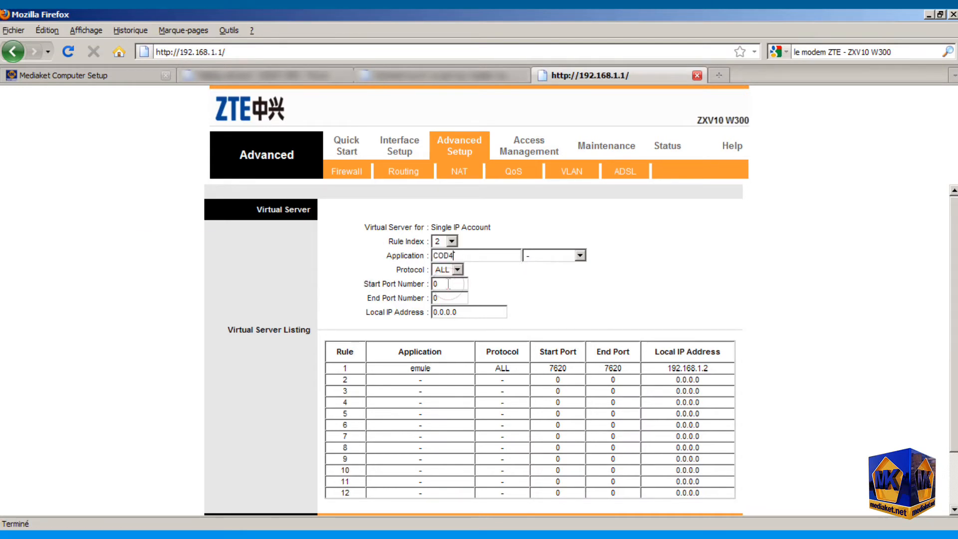
{"action": "type", "text": "28960"}
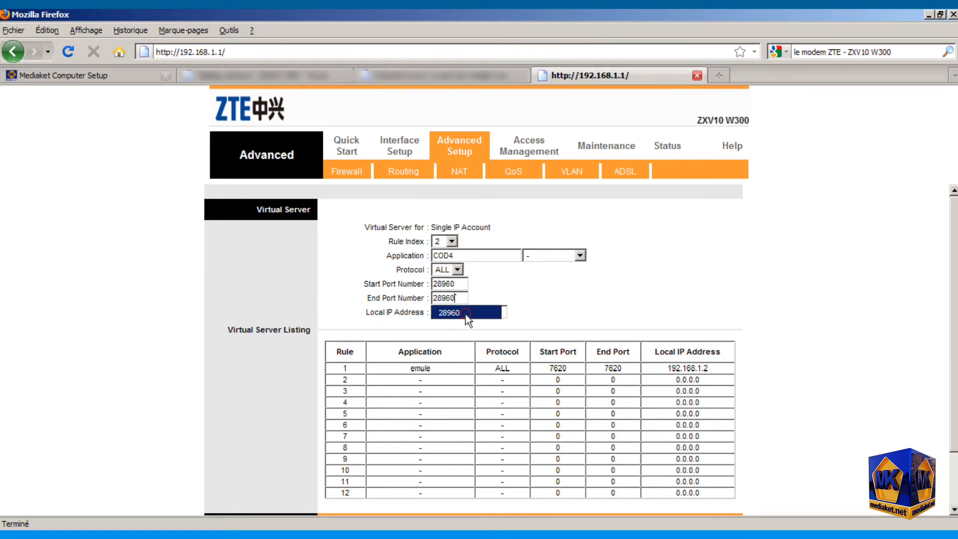
{"action": "type", "text": "192.168.1.2"}
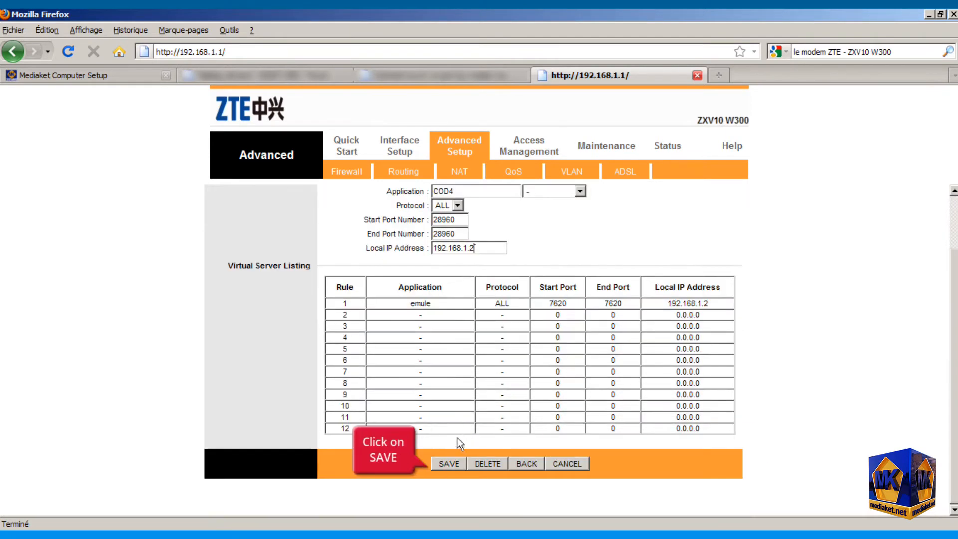
{"action": "left_click", "coordinate": [448, 463]}
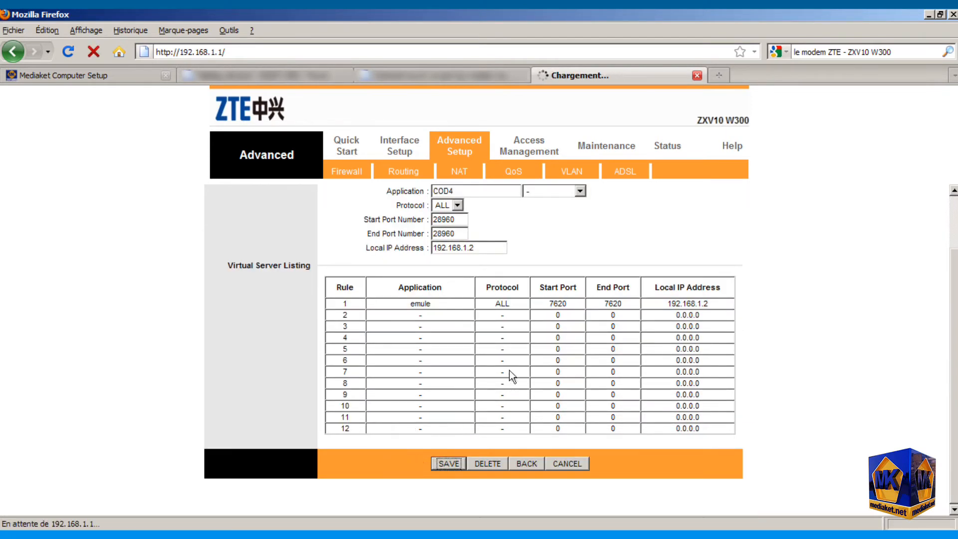
{"action": "left_click", "coordinate": [448, 463]}
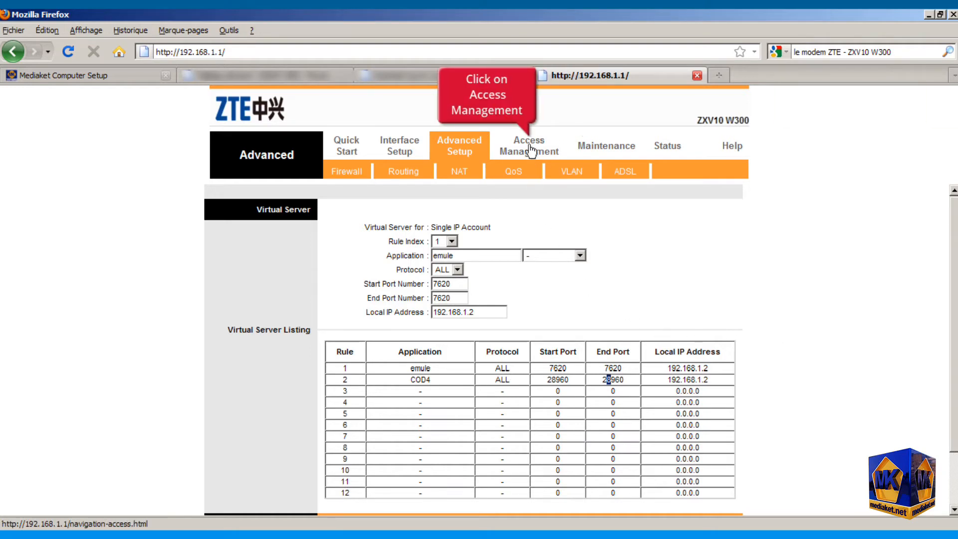
- Go to Access Management's DDNS page
{"action": "left_click", "coordinate": [529, 146]}
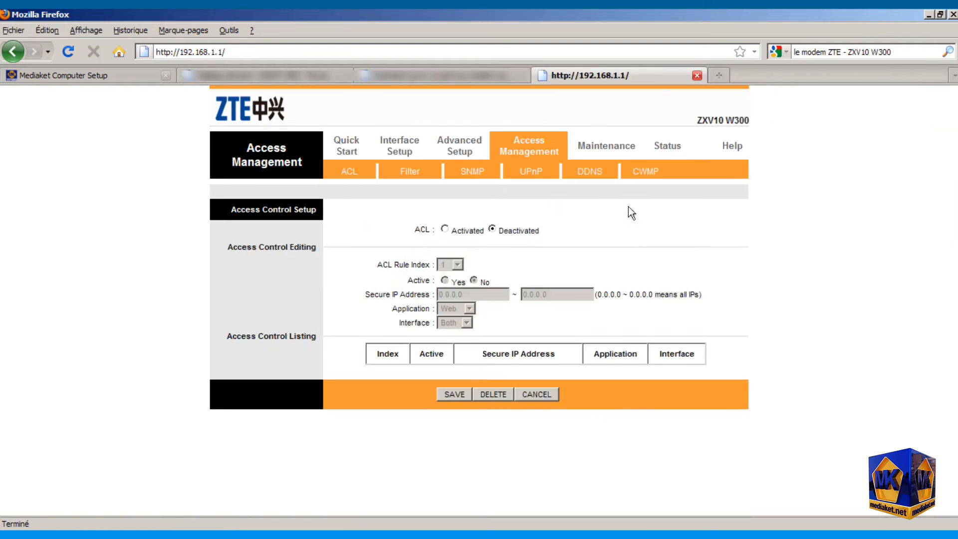
{"action": "mouse_move", "coordinate": [590, 171]}
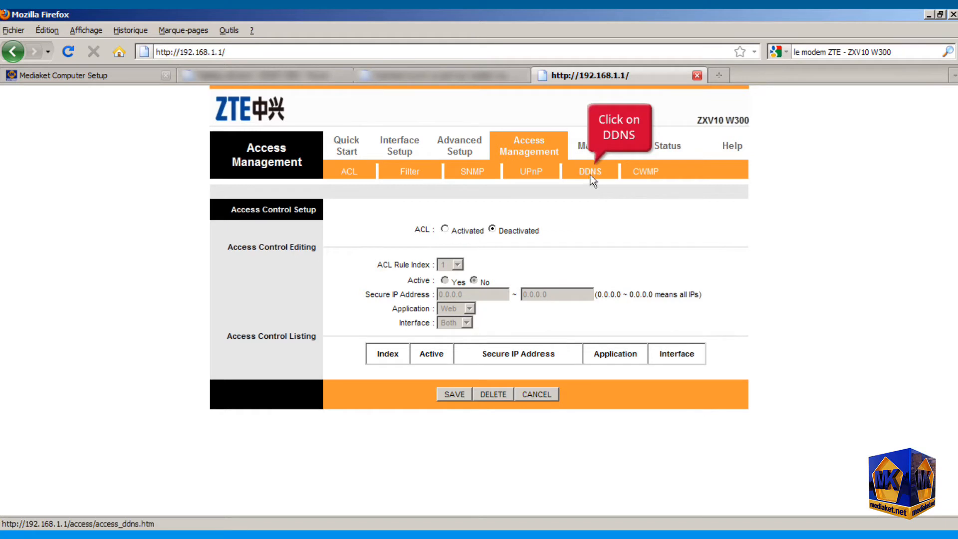
{"action": "left_click", "coordinate": [589, 170]}
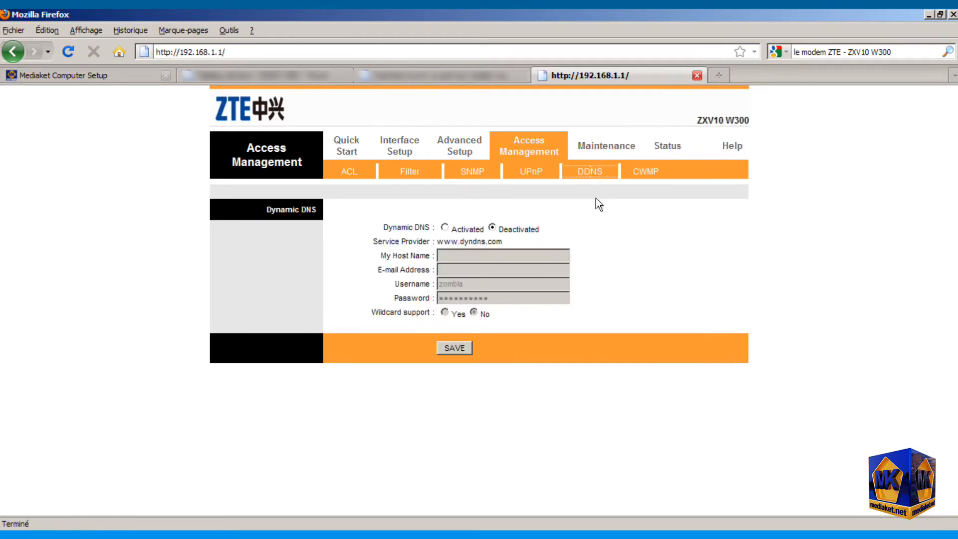
{"action": "mouse_move", "coordinate": [511, 251]}
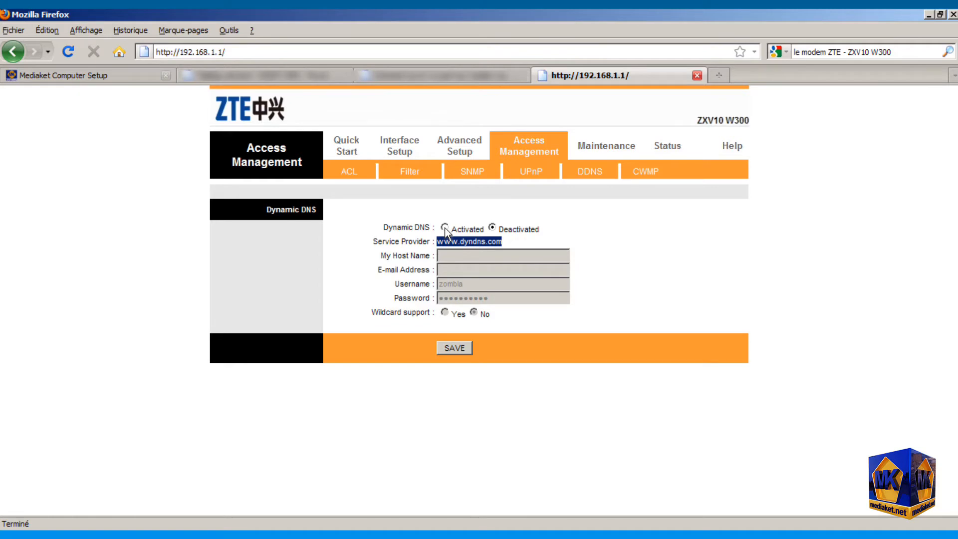
- Activate Dynamic DNS with host name zomfree.ath.cx for dyndns.com
{"action": "left_click", "coordinate": [445, 230]}
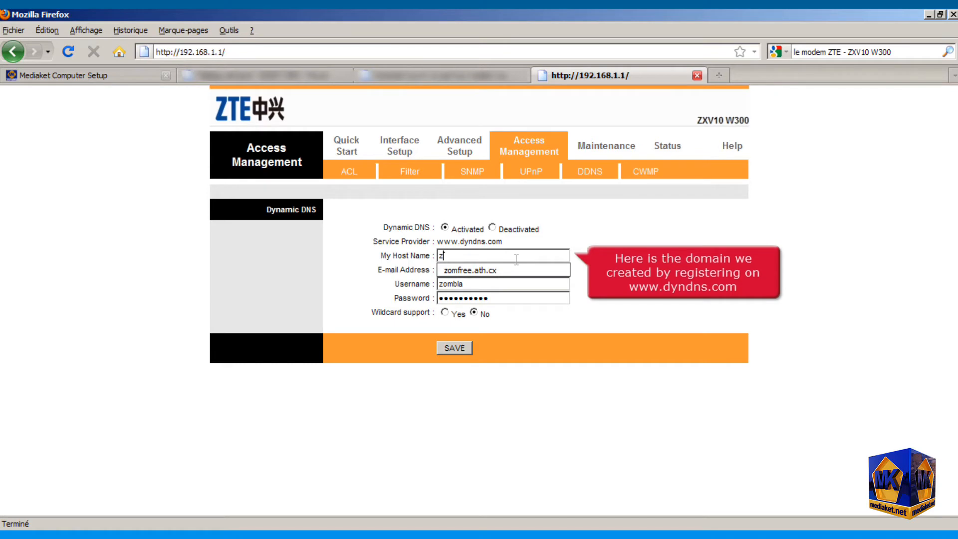
{"action": "type", "text": "zomfree.ath.cx"}
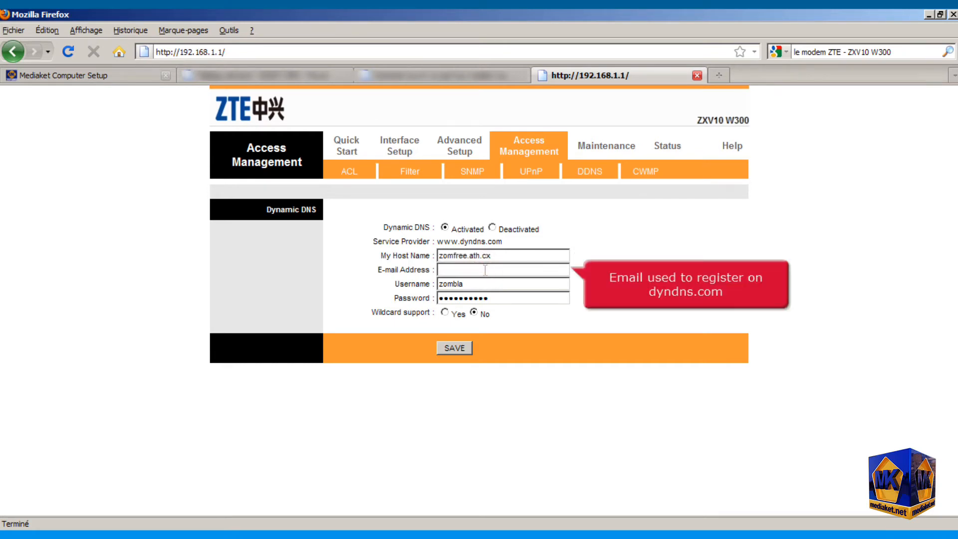
{"action": "type", "text": "z"}
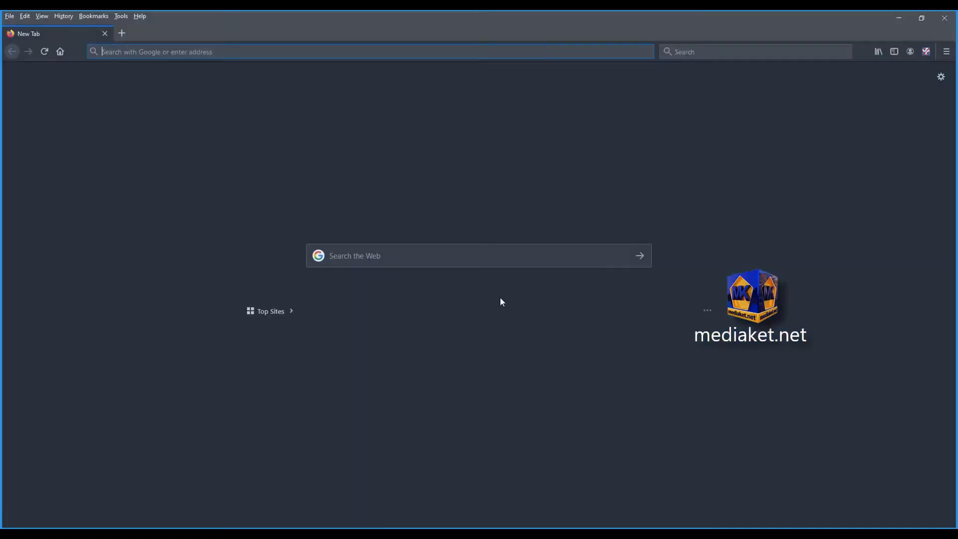
{"action": "type", "text": "192.168.1.1"}
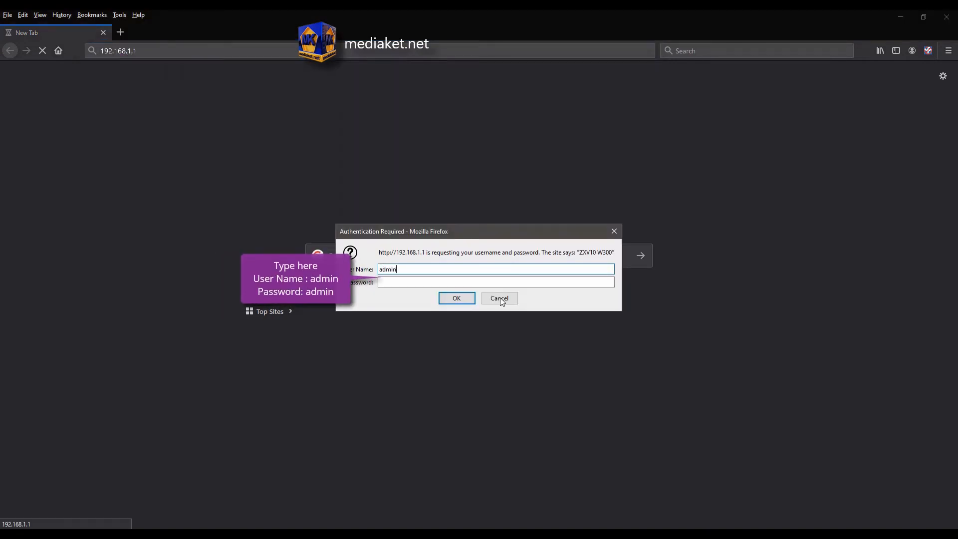
{"action": "type", "text": "admin"}
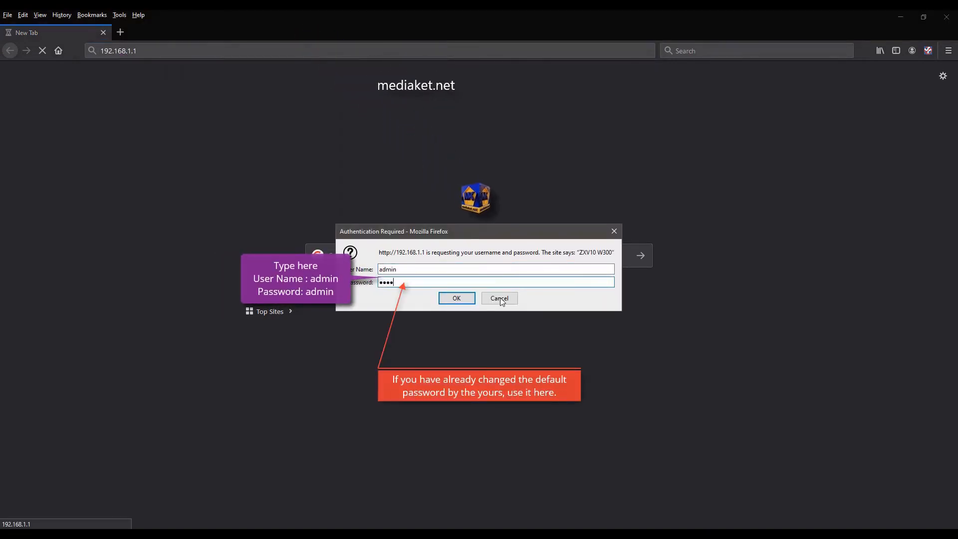
{"action": "left_click", "coordinate": [456, 298]}
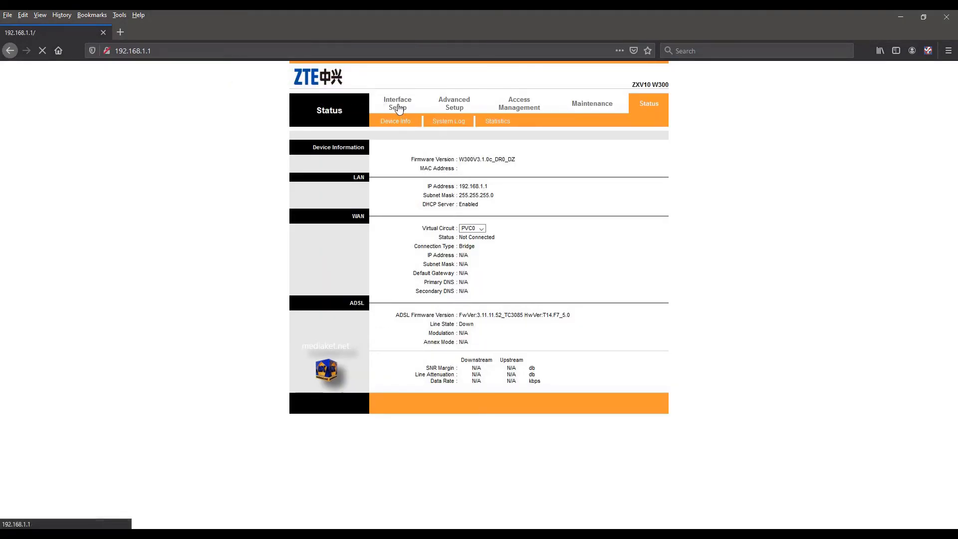
- In LAN settings use user-specified DNS only with 8.8.8.8 and 8.8.4.4, then save
{"action": "left_click", "coordinate": [396, 103]}
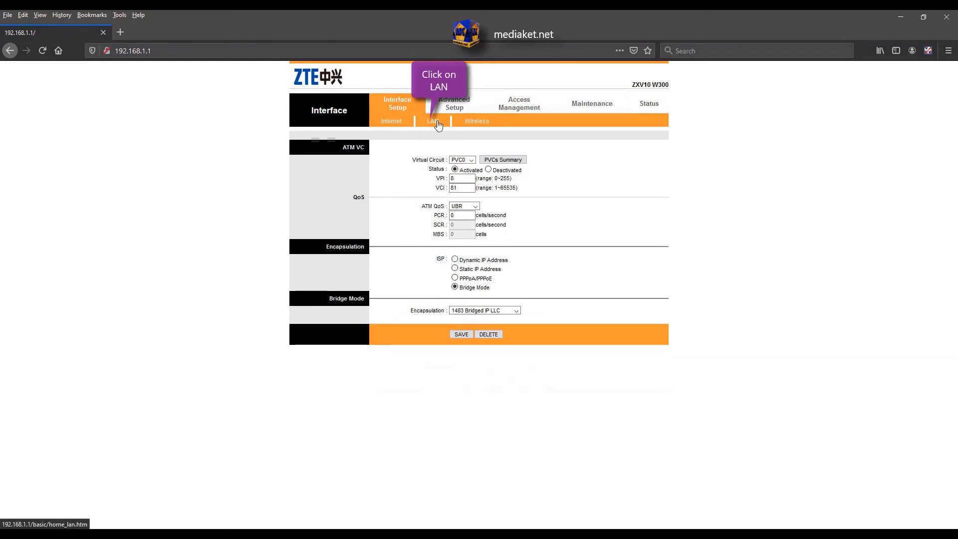
{"action": "left_click", "coordinate": [435, 120]}
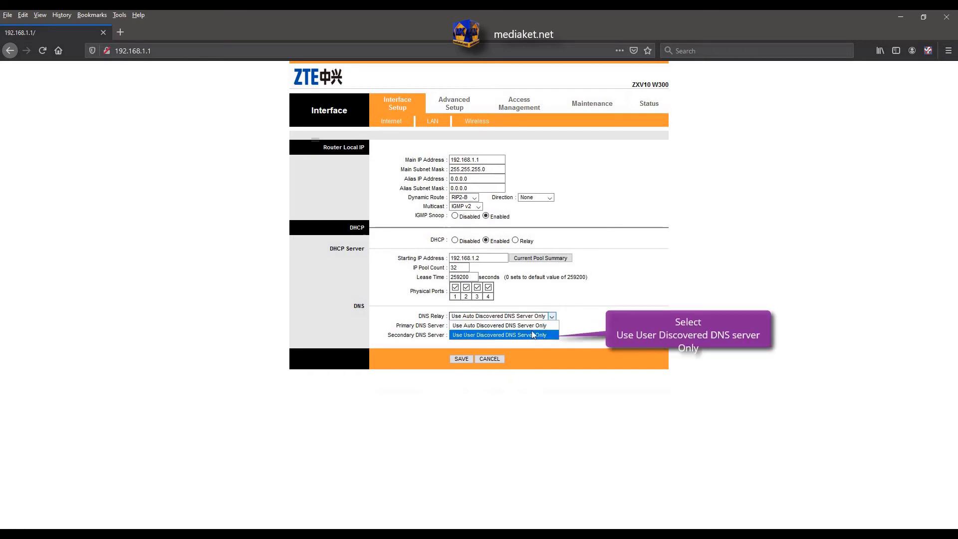
{"action": "left_click", "coordinate": [497, 335]}
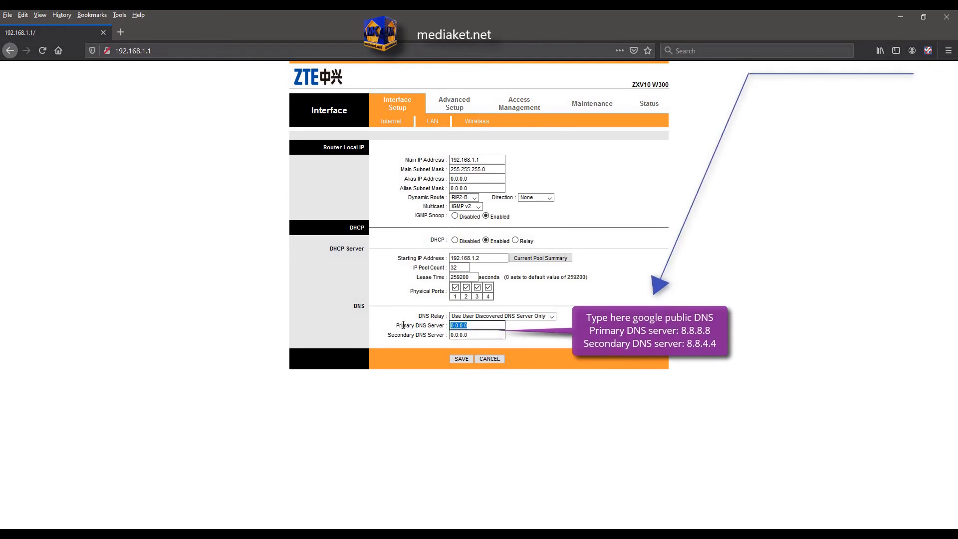
{"action": "type", "text": "83"}
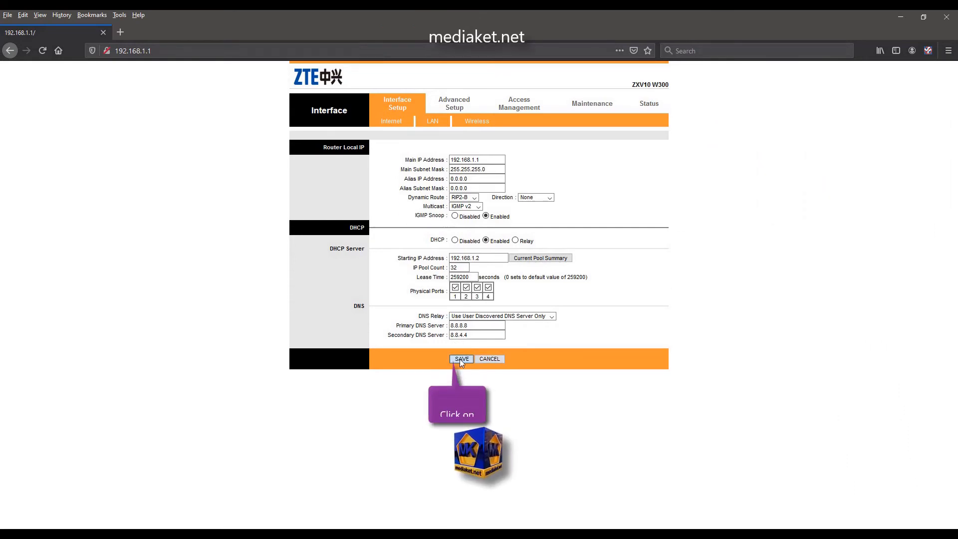
{"action": "left_click", "coordinate": [461, 358]}
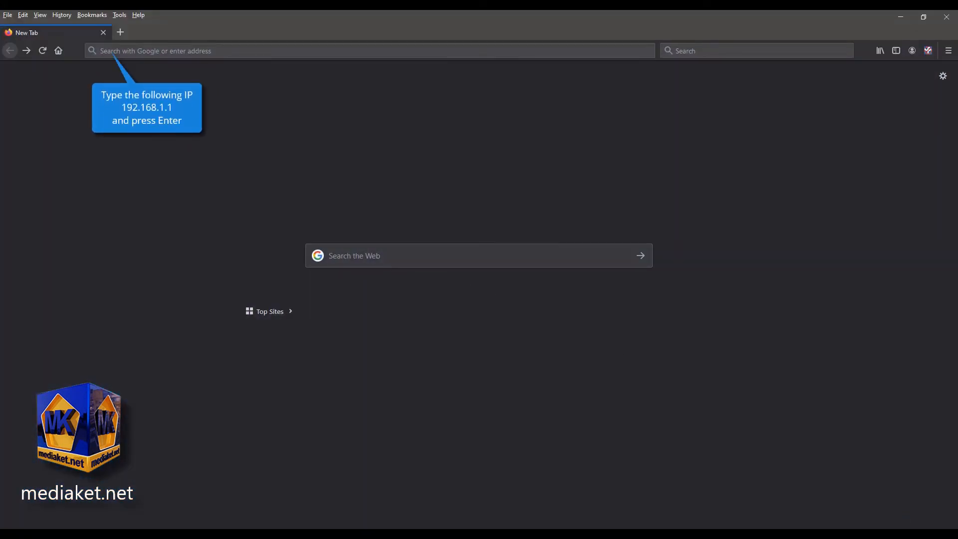
{"action": "type", "text": "192.168.1.1"}
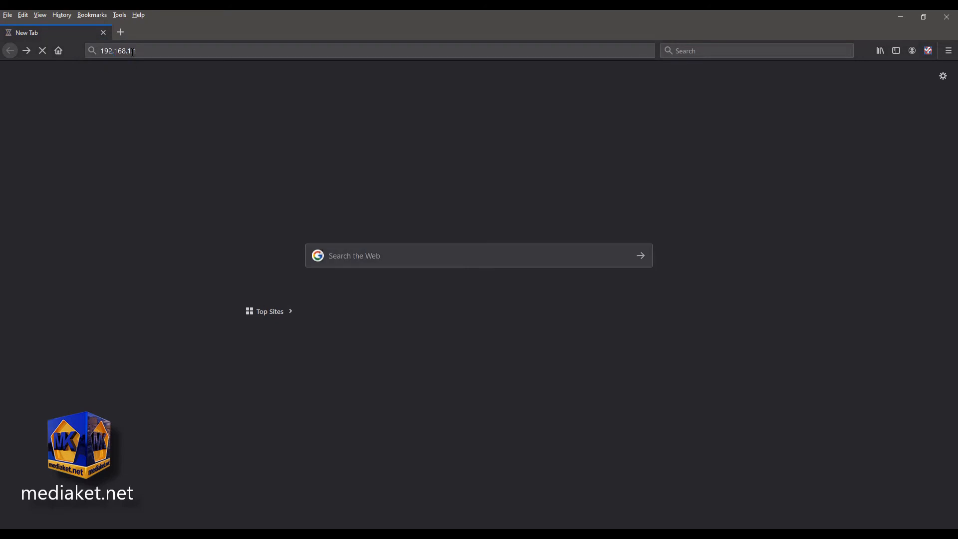
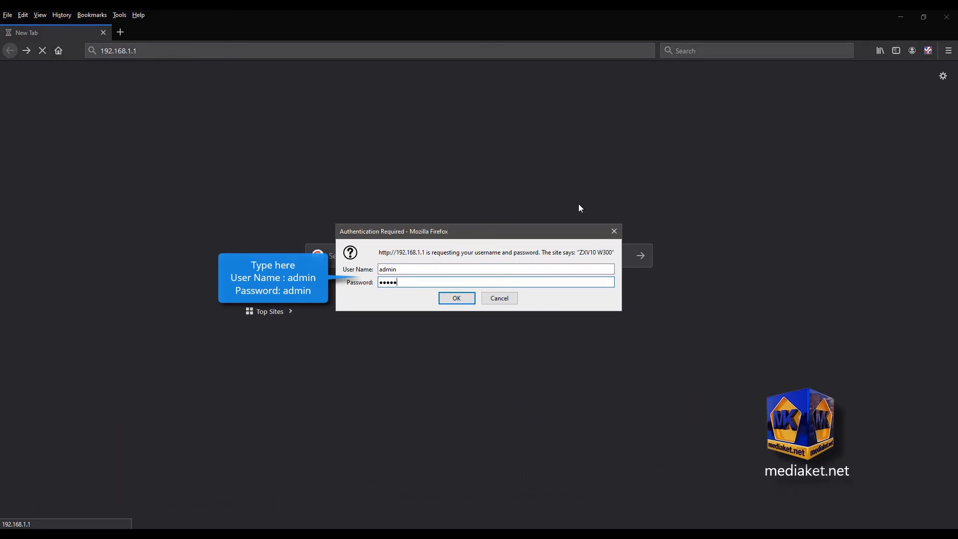
{"action": "left_click", "coordinate": [457, 299]}
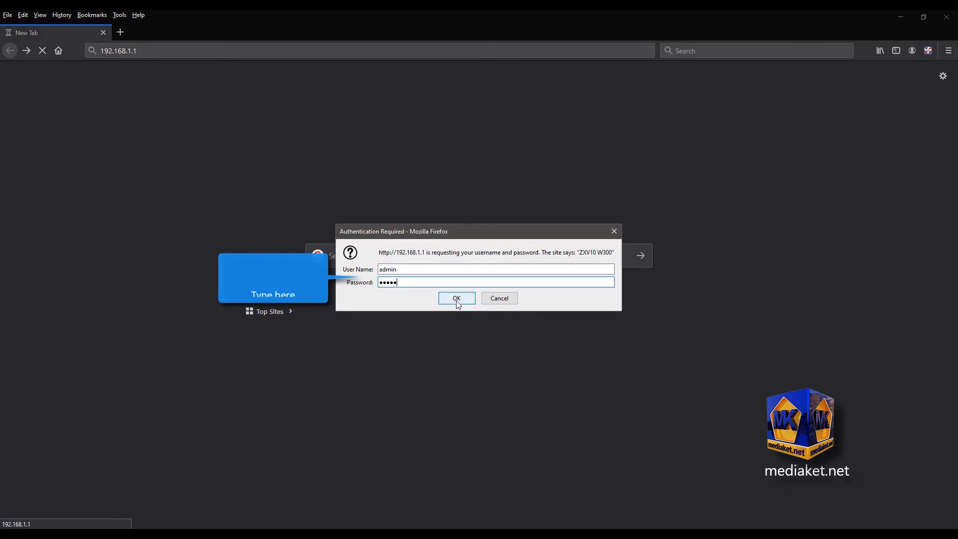
{"action": "left_click", "coordinate": [457, 298]}
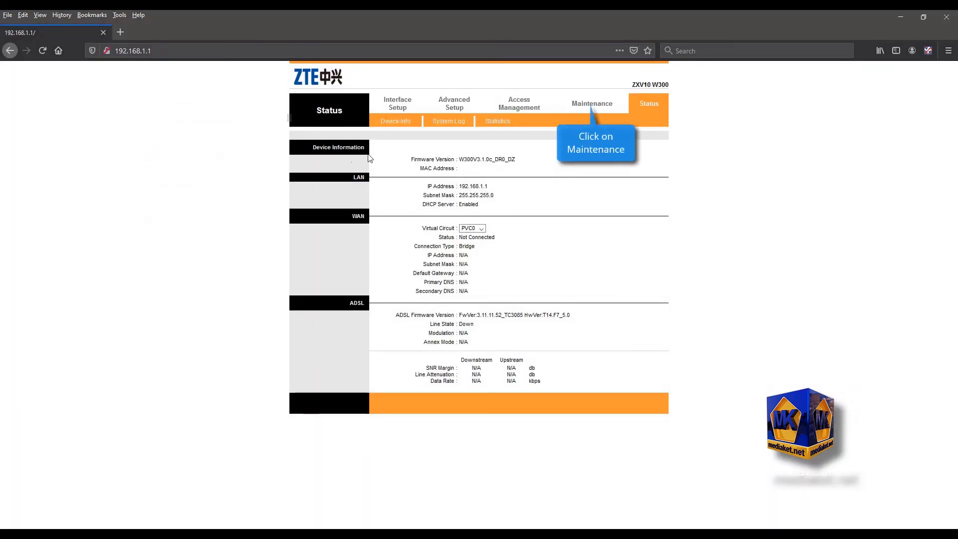
- From Maintenance > Firmware run ROMFILE SAVE, accept the rom-0 hint and choose Save File
{"action": "left_click", "coordinate": [593, 103]}
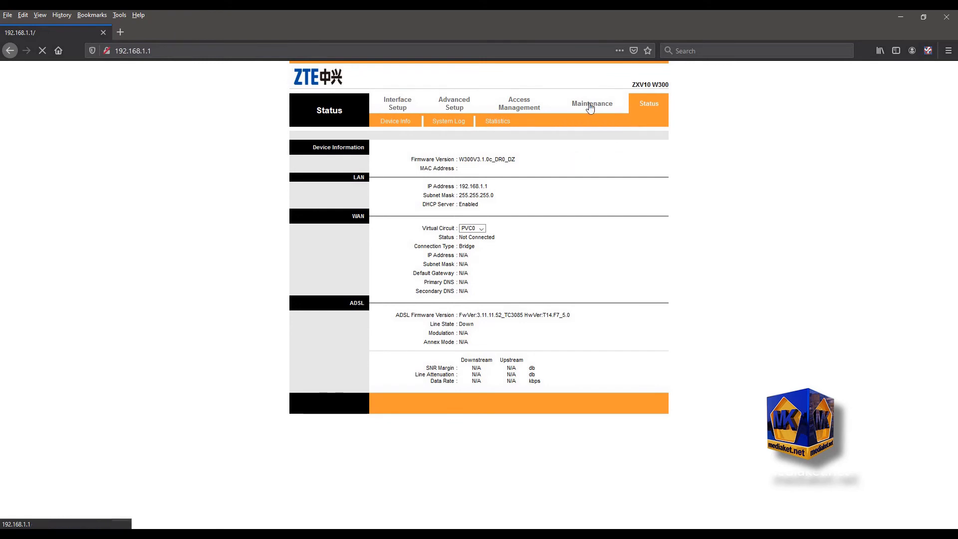
{"action": "left_click", "coordinate": [591, 103]}
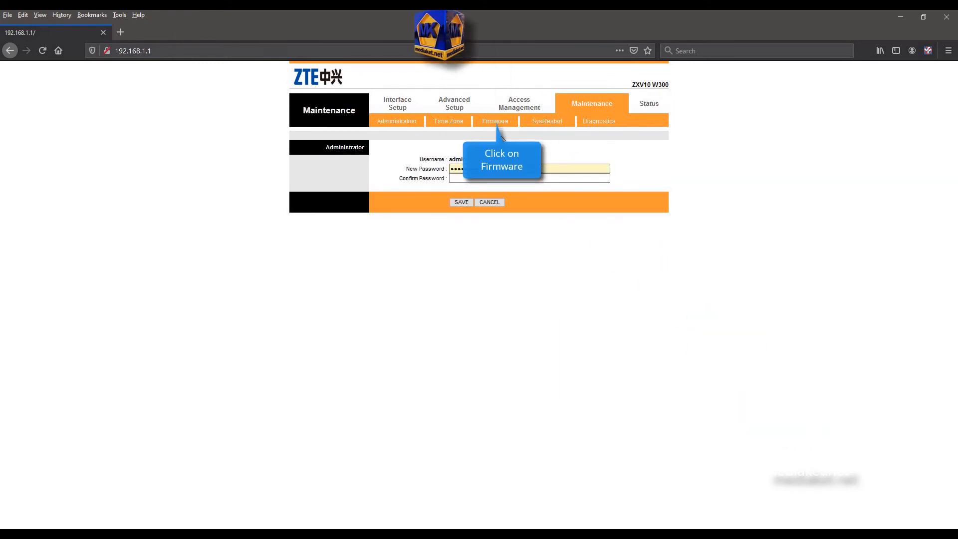
{"action": "left_click", "coordinate": [495, 121]}
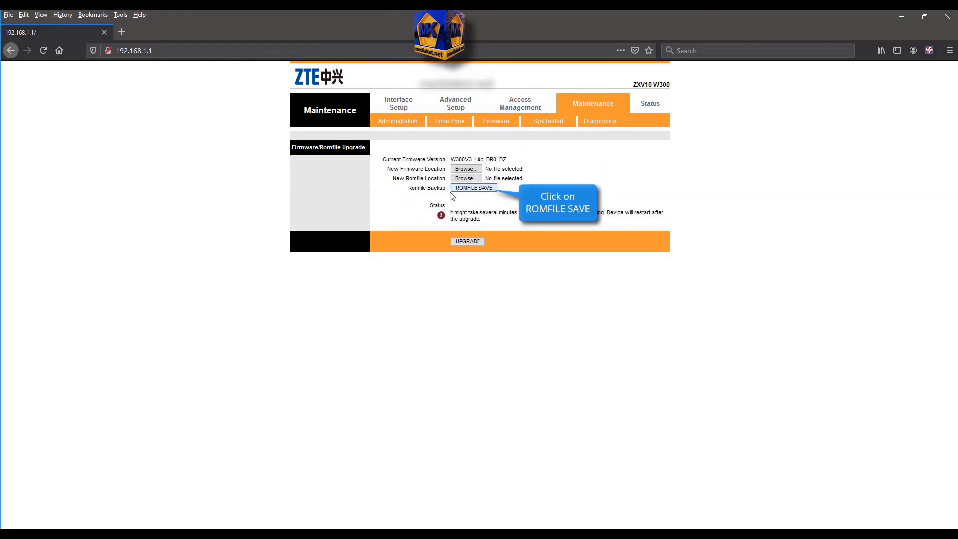
{"action": "left_click", "coordinate": [473, 188]}
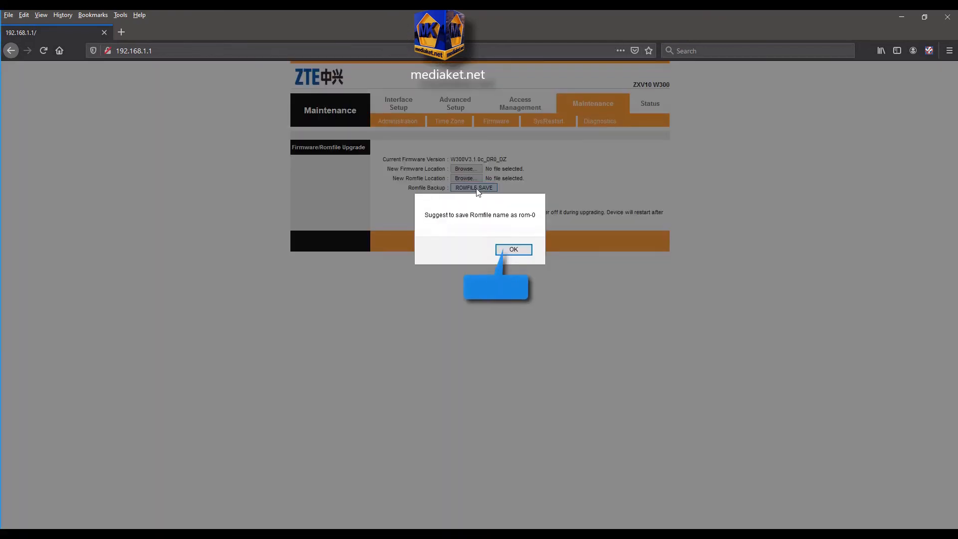
{"action": "left_click", "coordinate": [514, 249]}
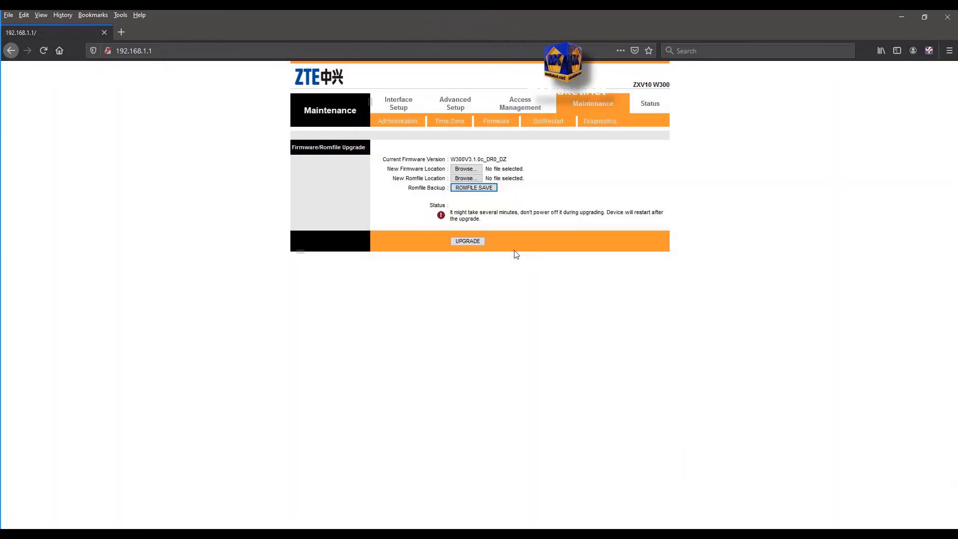
{"action": "left_click", "coordinate": [474, 188]}
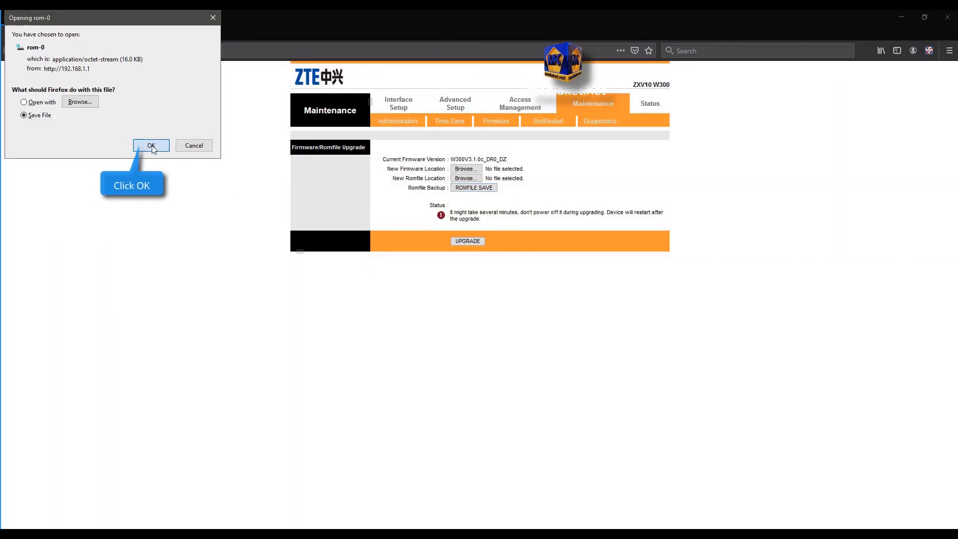
- Save the rom-0 backup into the ZTE ZXV10 w300 folder on the Desktop
{"action": "left_click", "coordinate": [151, 146]}
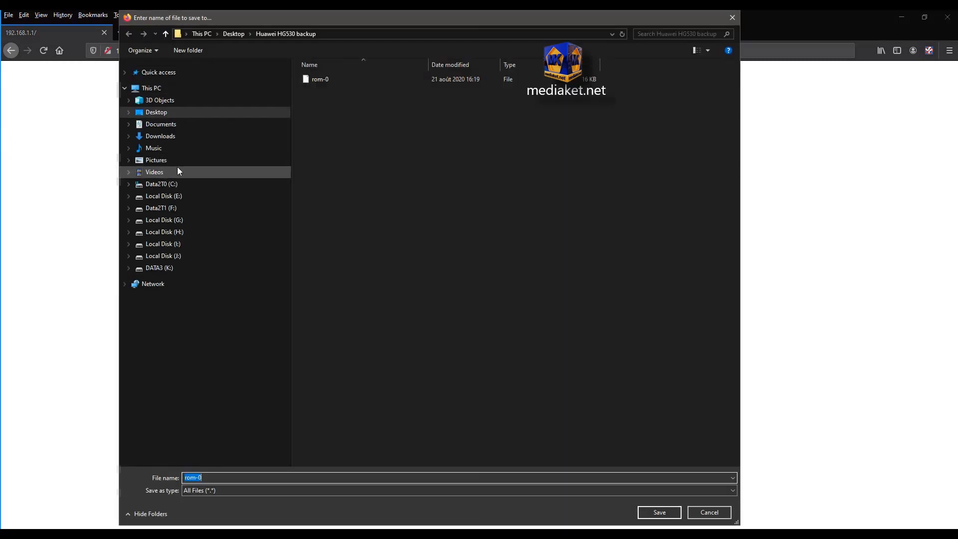
{"action": "mouse_move", "coordinate": [165, 34]}
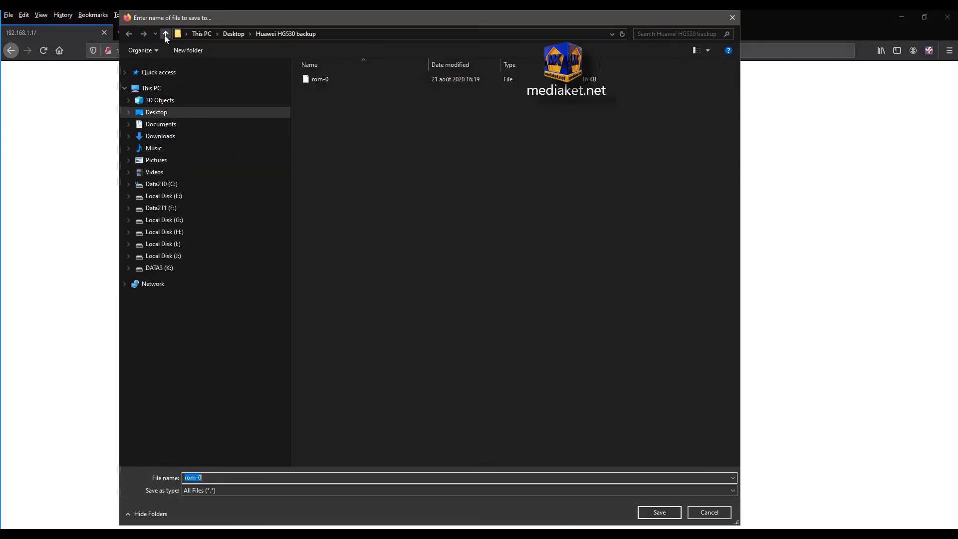
{"action": "left_click", "coordinate": [165, 34]}
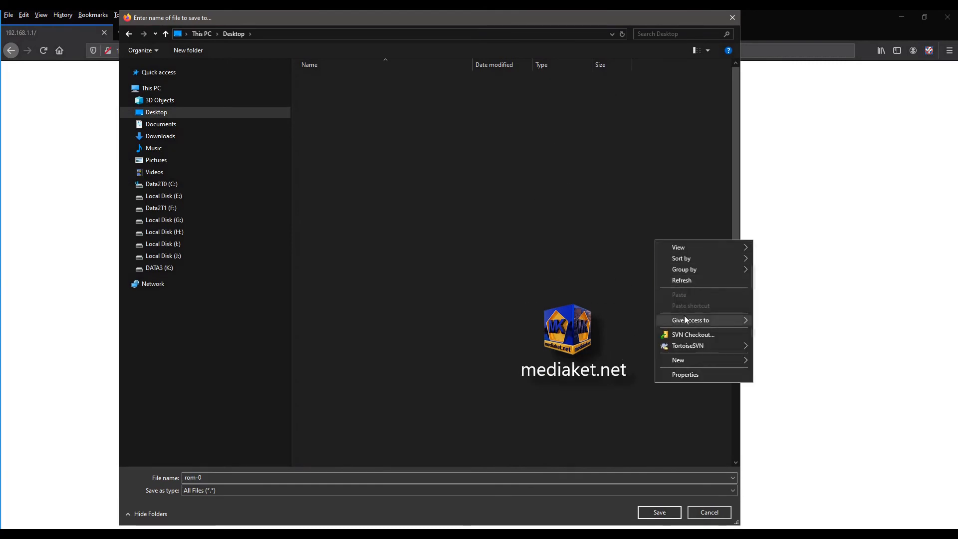
{"action": "left_click", "coordinate": [678, 361]}
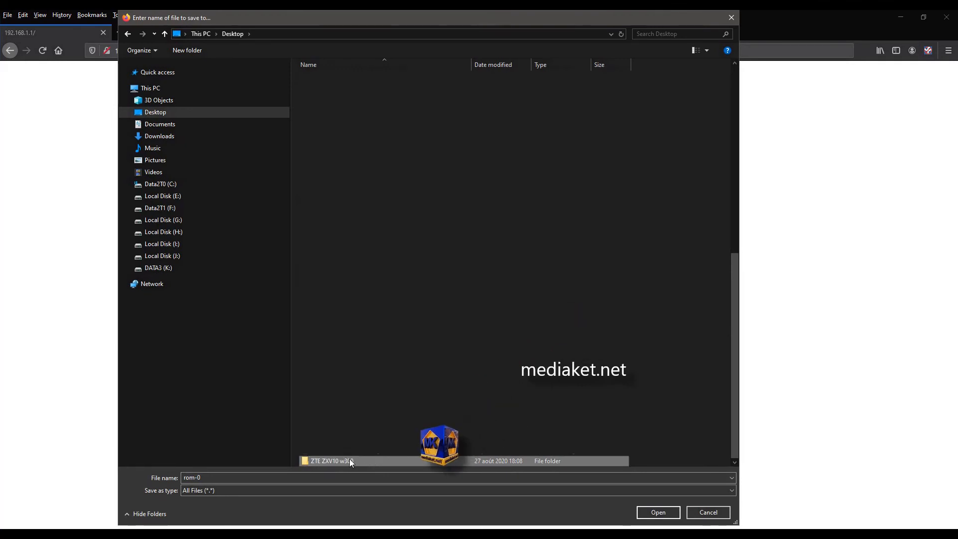
{"action": "double_click", "coordinate": [331, 461]}
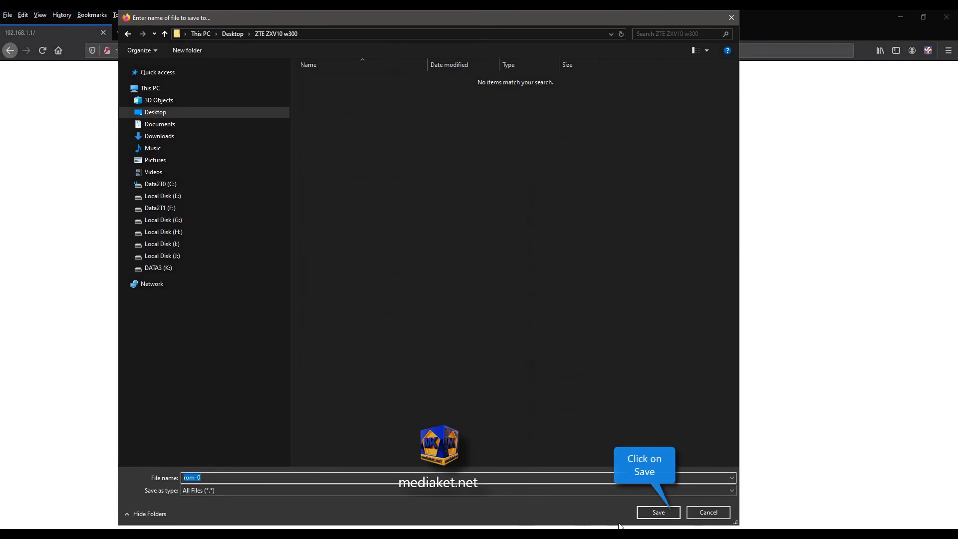
{"action": "left_click", "coordinate": [658, 512]}
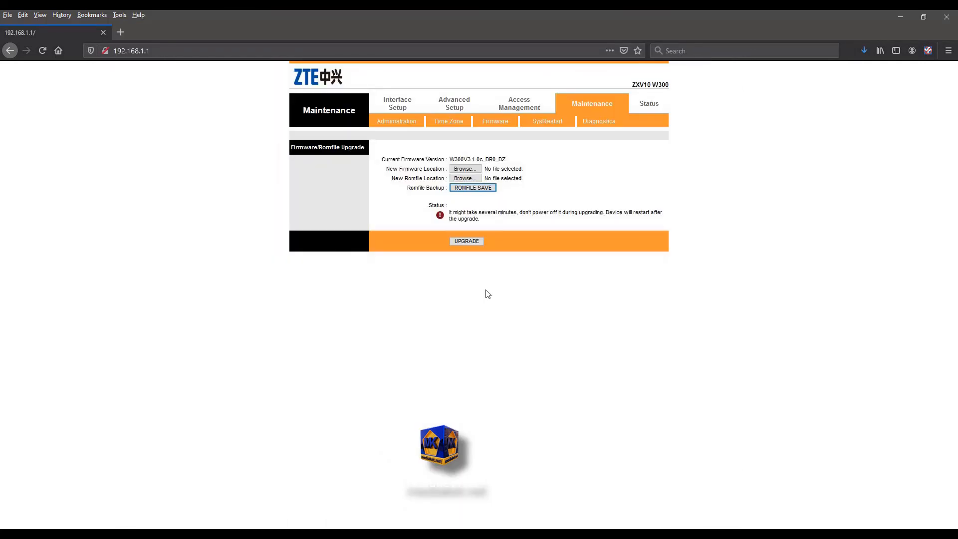
- Confirm rom-0 in Firefox's Downloads list and return to the modem's Status page
{"action": "left_click", "coordinate": [472, 187]}
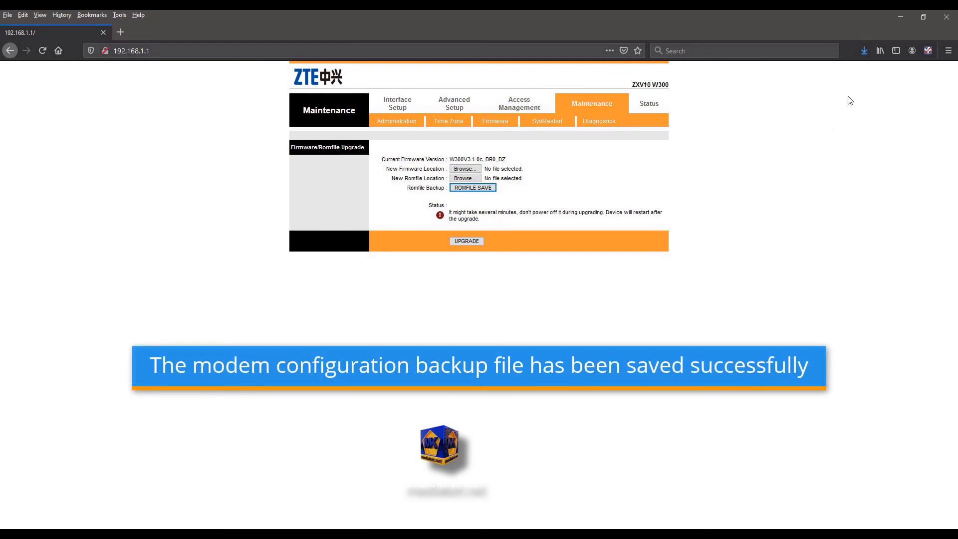
{"action": "left_click", "coordinate": [864, 50]}
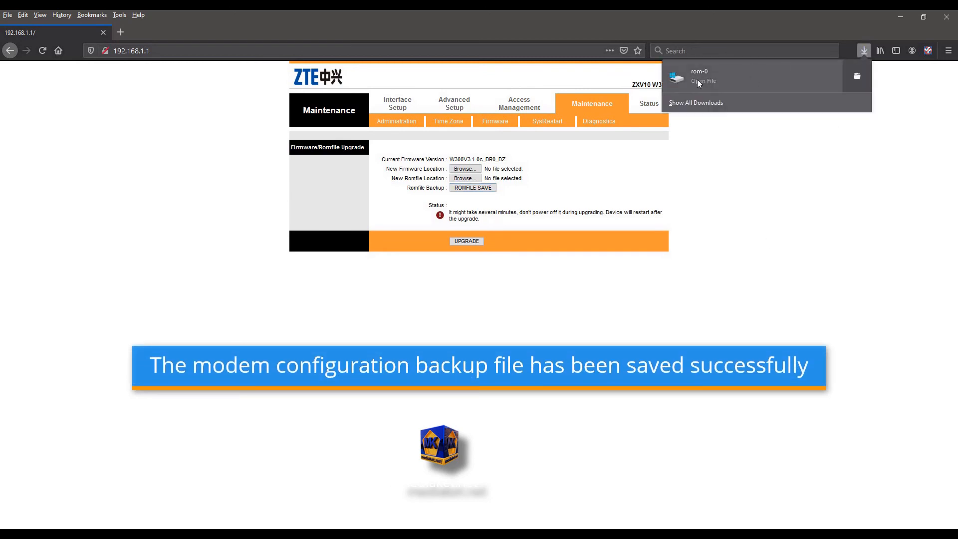
{"action": "left_click", "coordinate": [760, 151]}
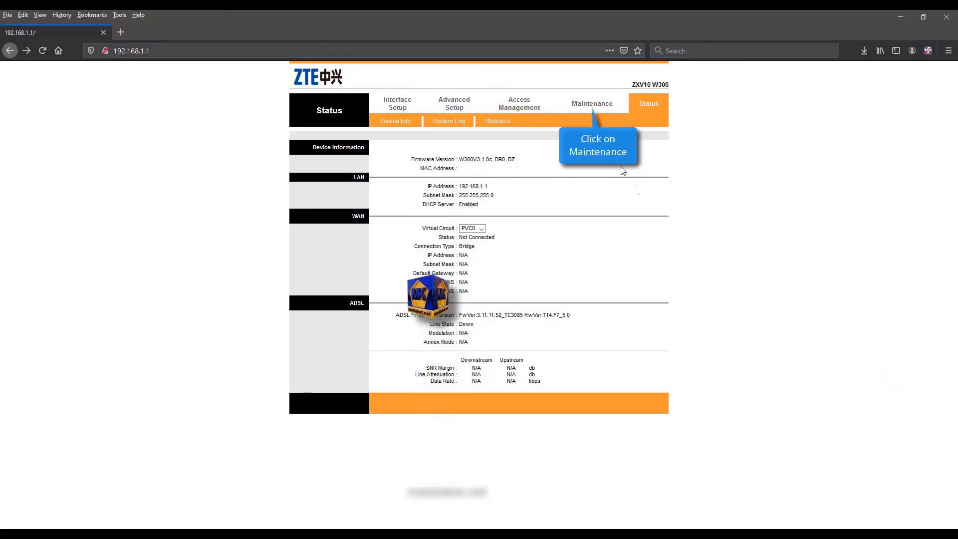
- Reach Maintenance > Firmware and browse for a new romfile location
{"action": "left_click", "coordinate": [590, 103]}
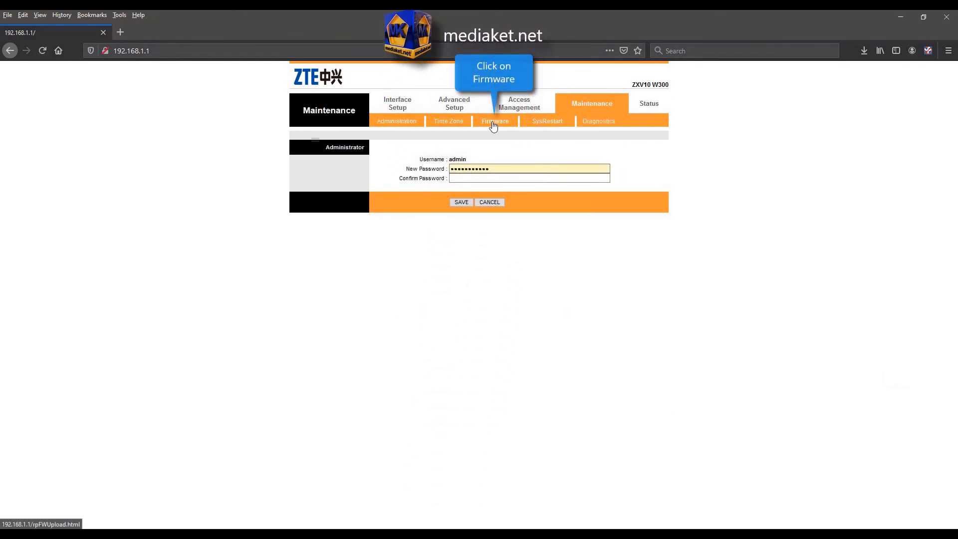
{"action": "left_click", "coordinate": [495, 121]}
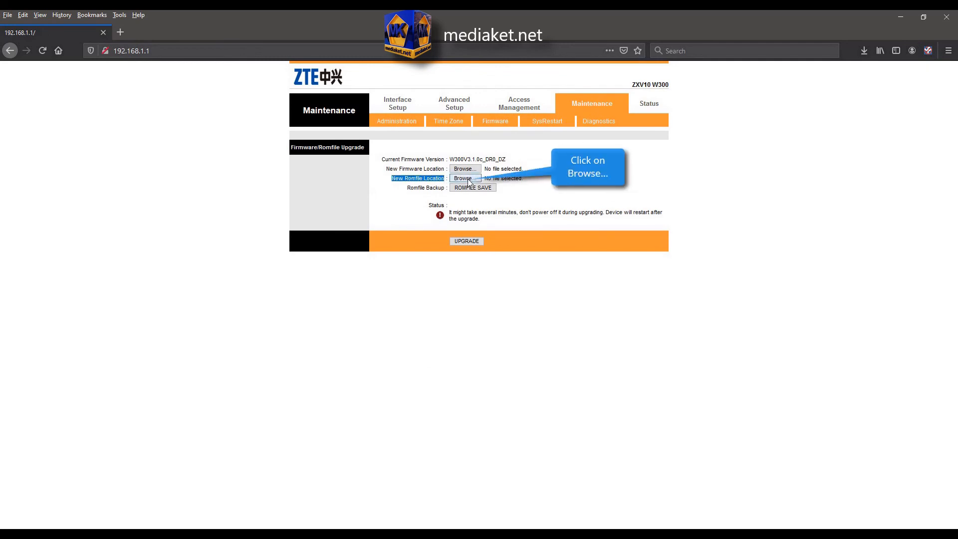
{"action": "left_click", "coordinate": [465, 178]}
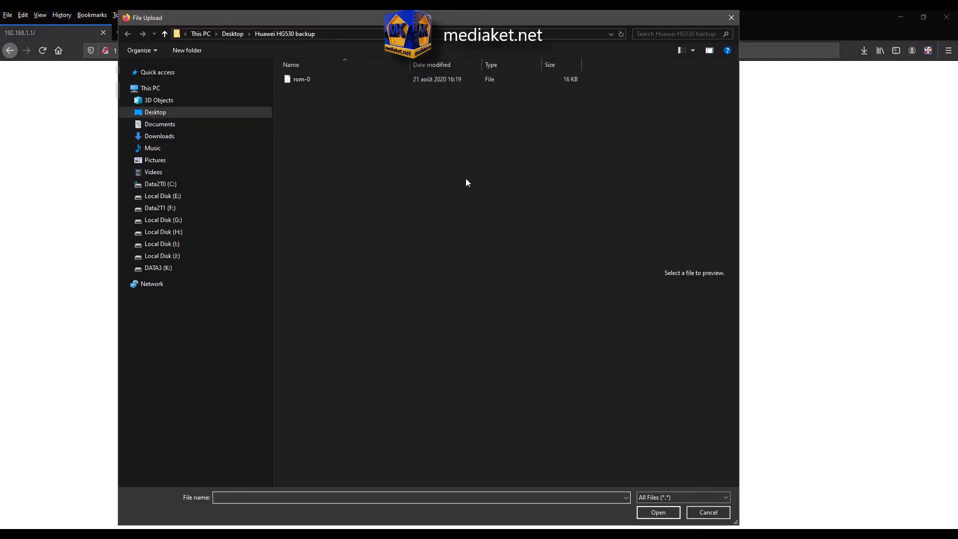
- Select rom-0 from the Desktop ZTE ZXV10 w300 folder as the file to upload
{"action": "left_click", "coordinate": [165, 34]}
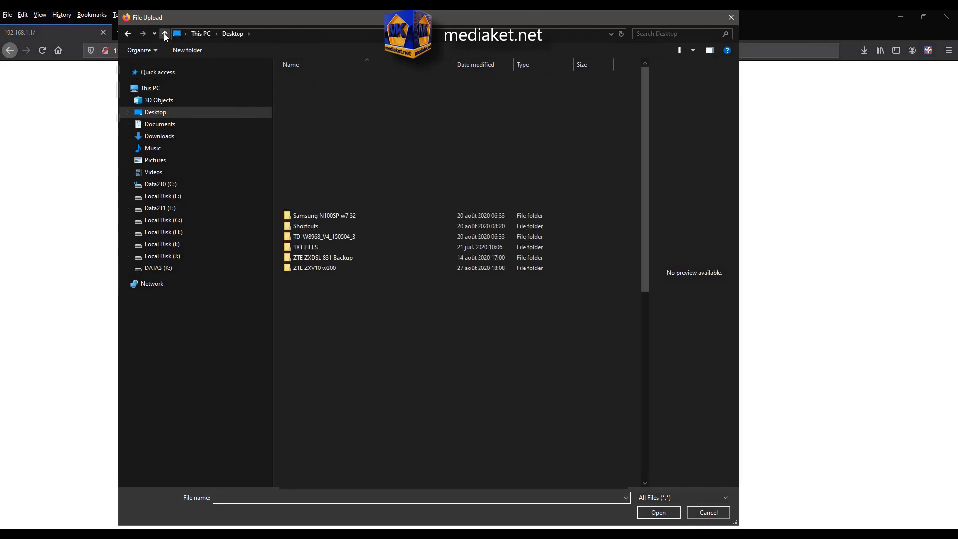
{"action": "left_click", "coordinate": [323, 267]}
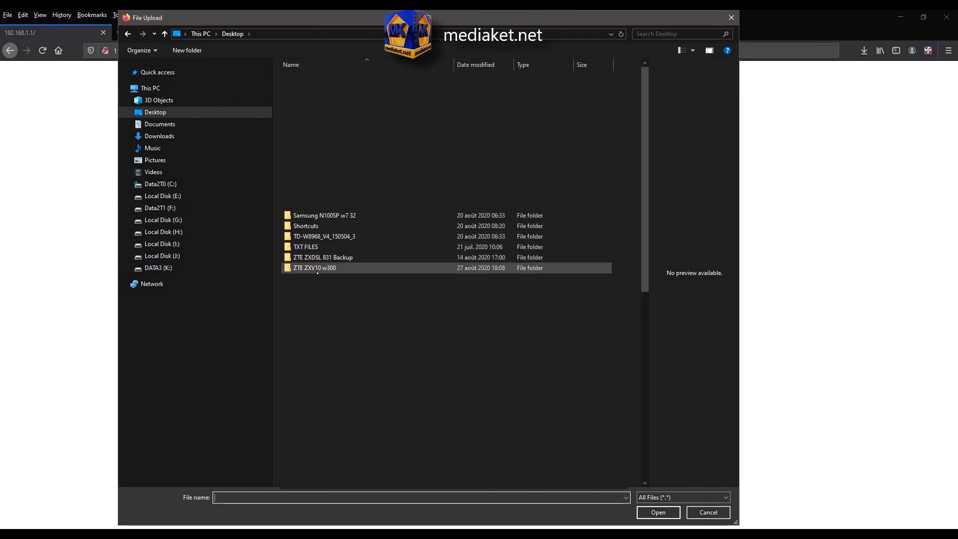
{"action": "double_click", "coordinate": [314, 268]}
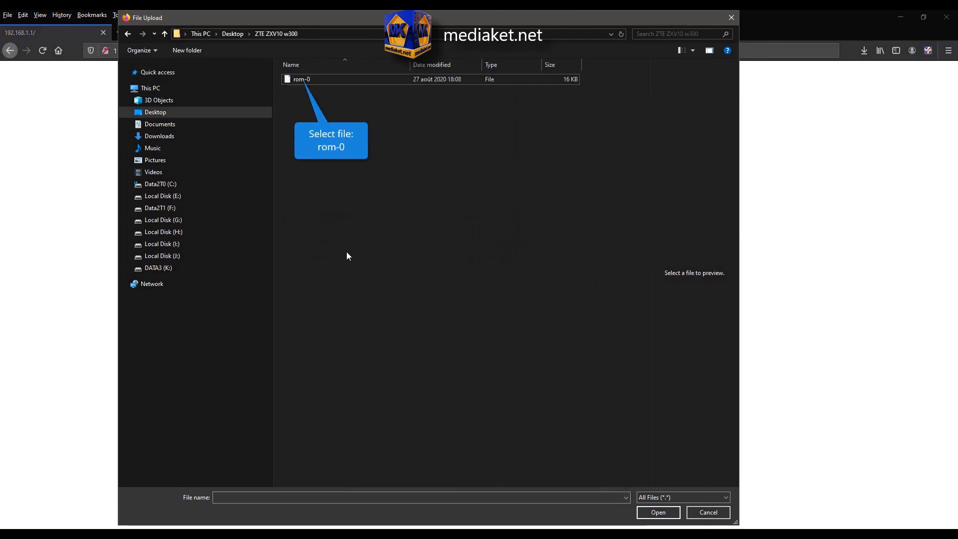
{"action": "left_click", "coordinate": [301, 79]}
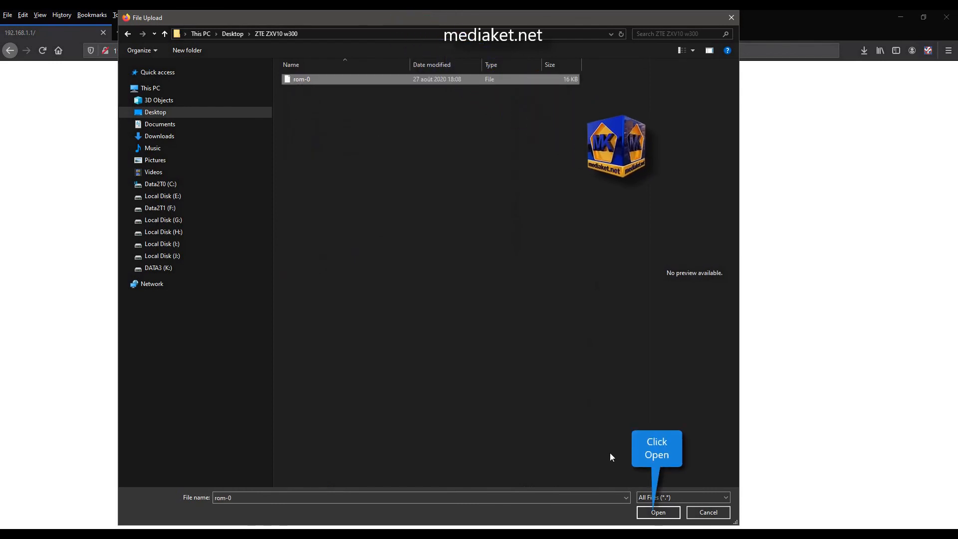
{"action": "left_click", "coordinate": [658, 512]}
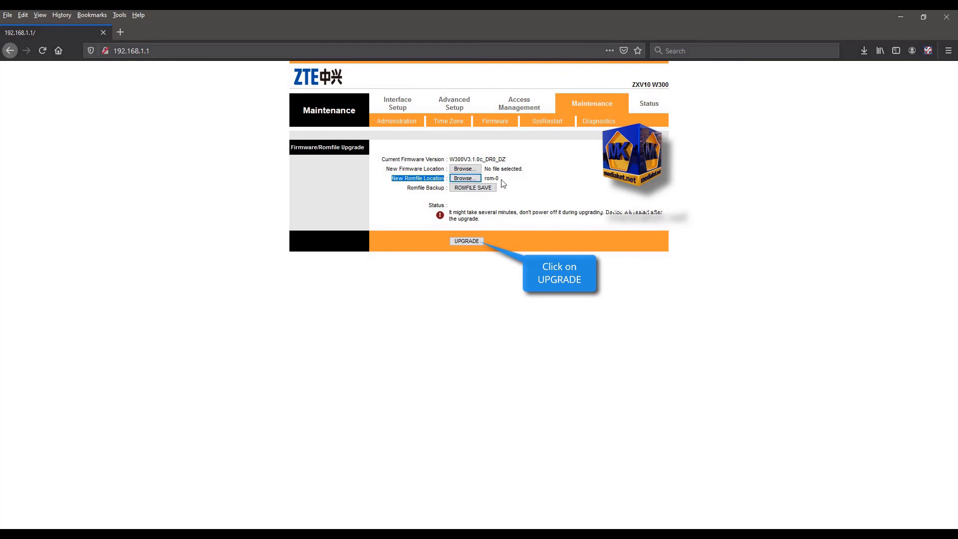
- Upgrade the modem with rom-0 to 100% and begin the fresh admin login
{"action": "left_click", "coordinate": [466, 241]}
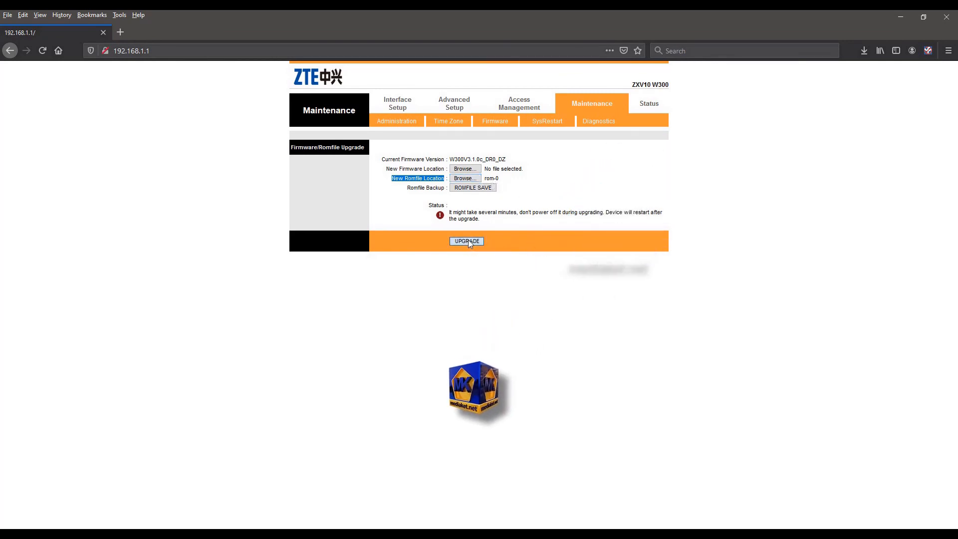
{"action": "left_click", "coordinate": [466, 240]}
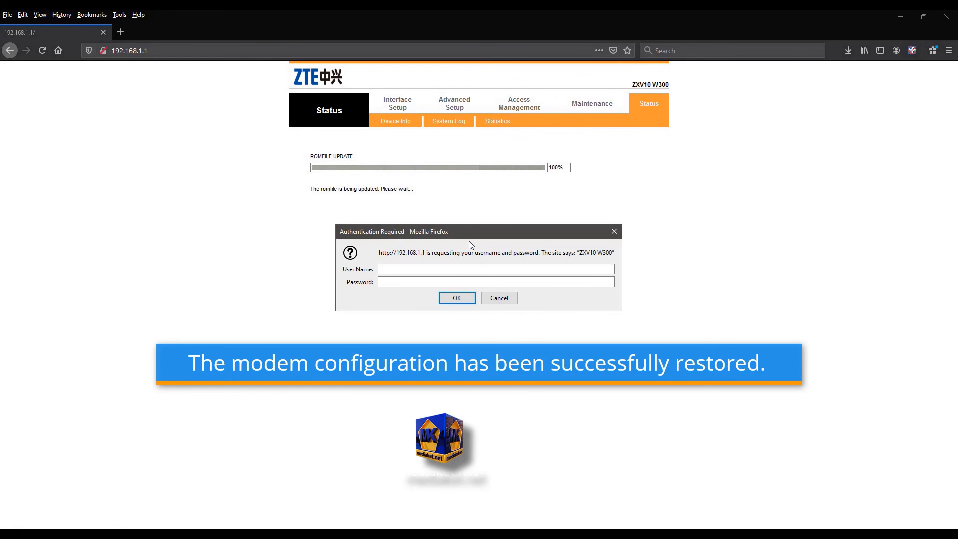
{"action": "type", "text": "ad"}
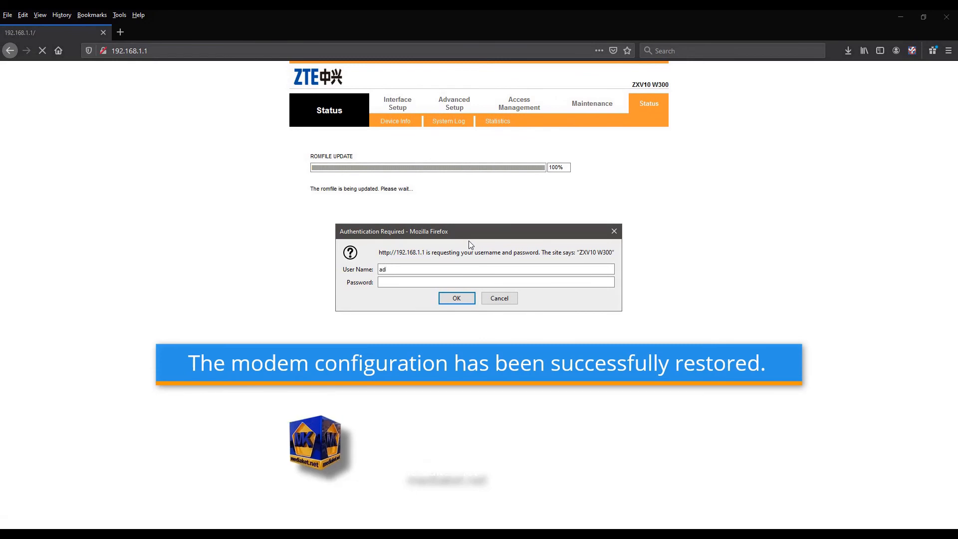